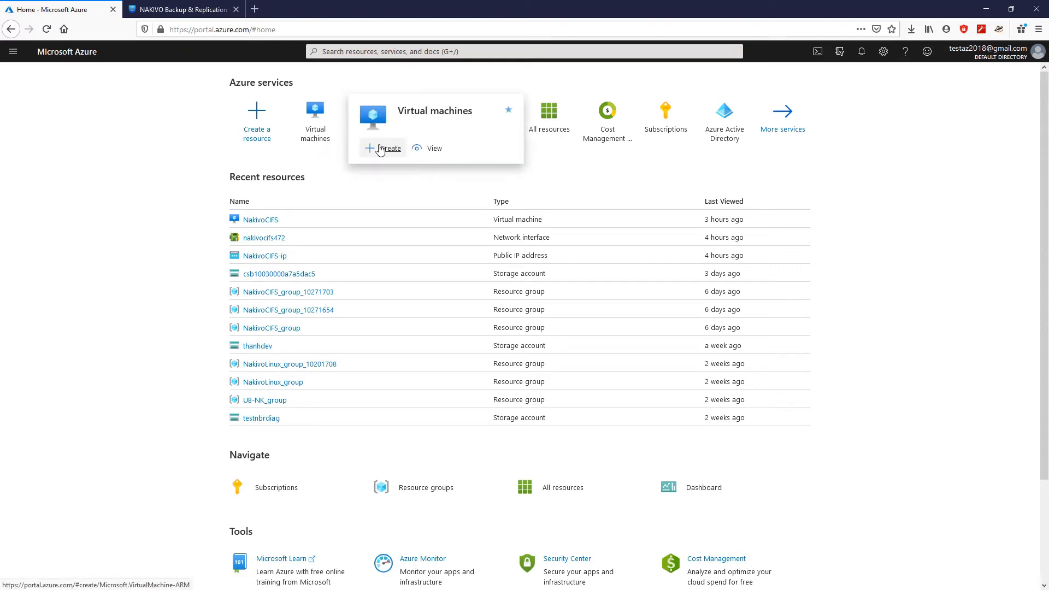
# Step: Start a new virtual machine named Nakivo-Linux that uses an existing SSH public key
pyautogui.click(388, 148)
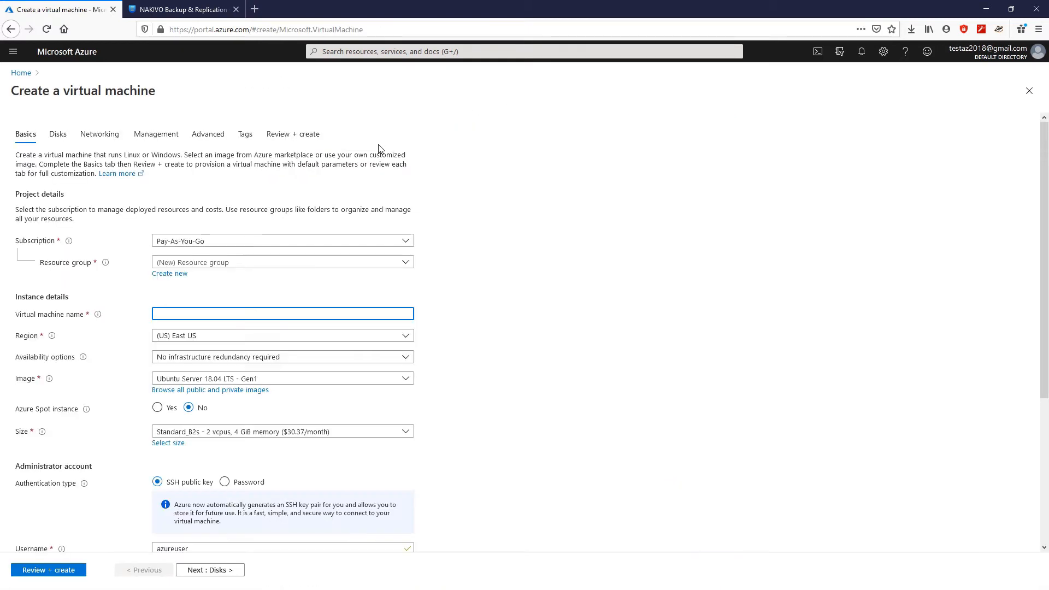
pyautogui.write('Nakivo-Linux')
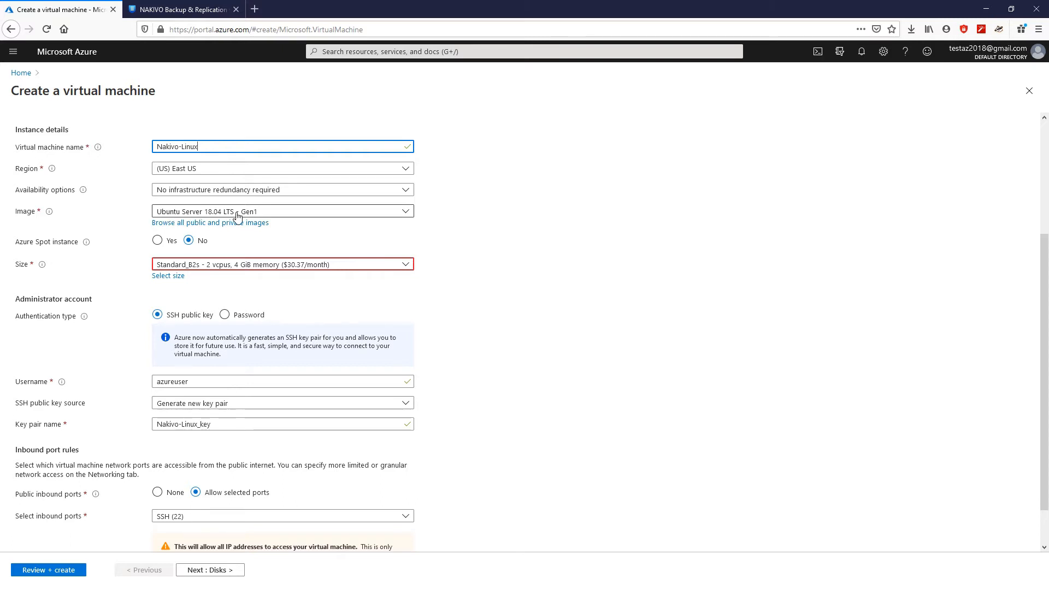
pyautogui.scroll(-3)
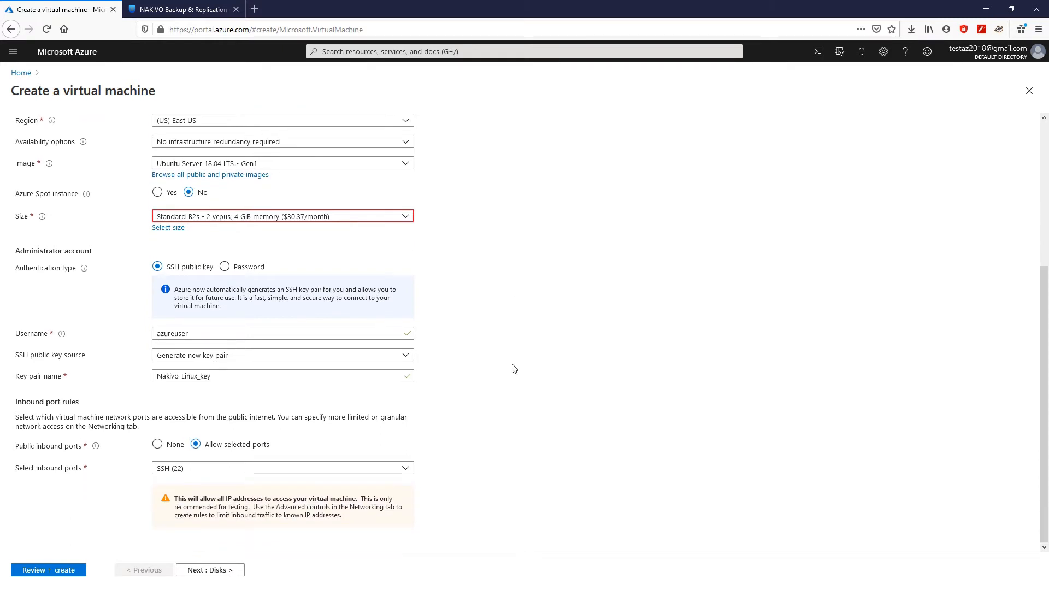
pyautogui.click(280, 355)
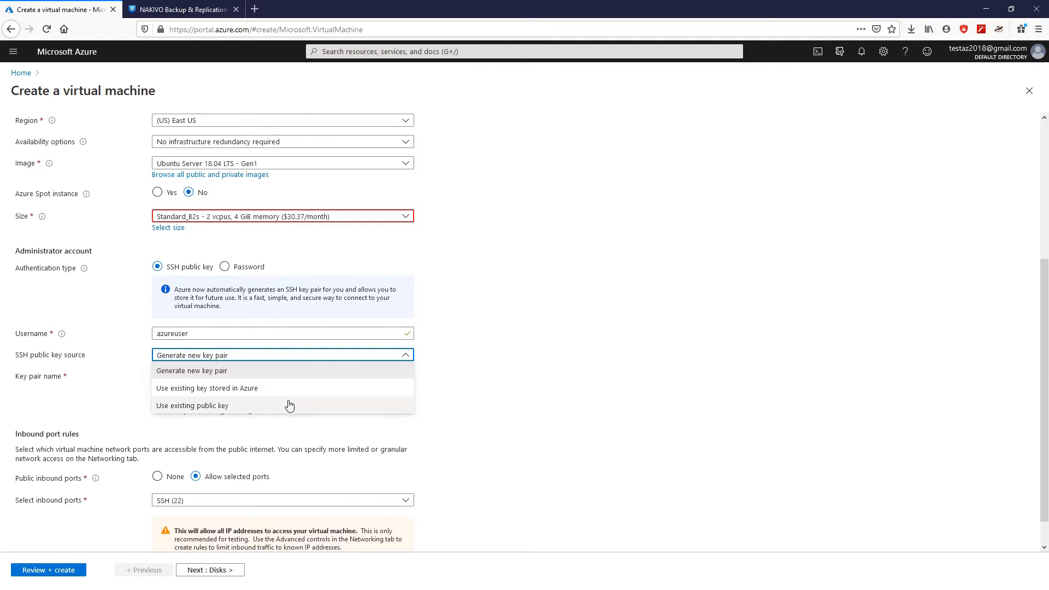
pyautogui.click(192, 405)
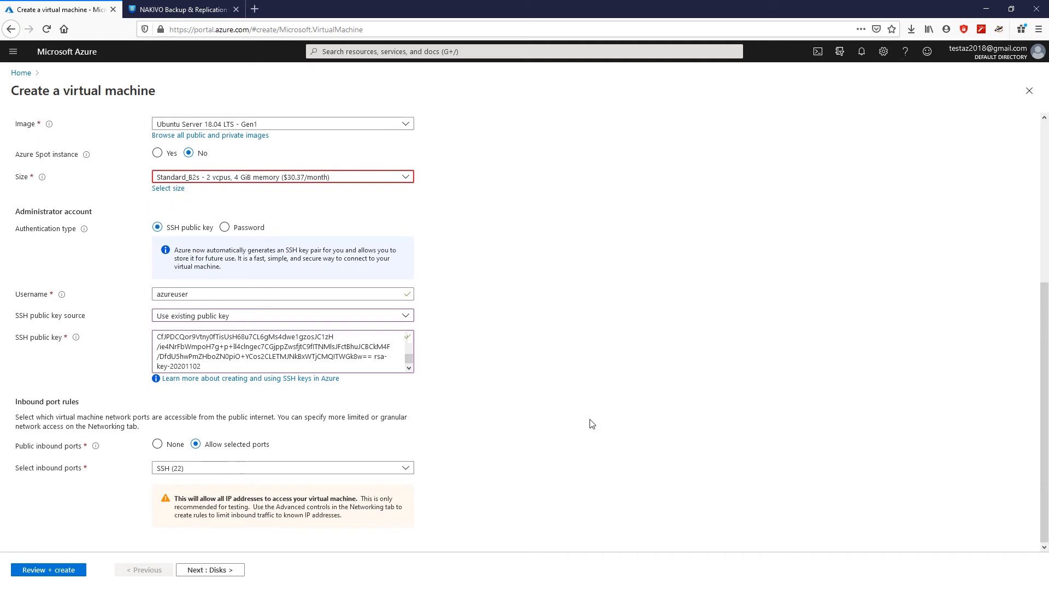
pyautogui.moveTo(132, 480)
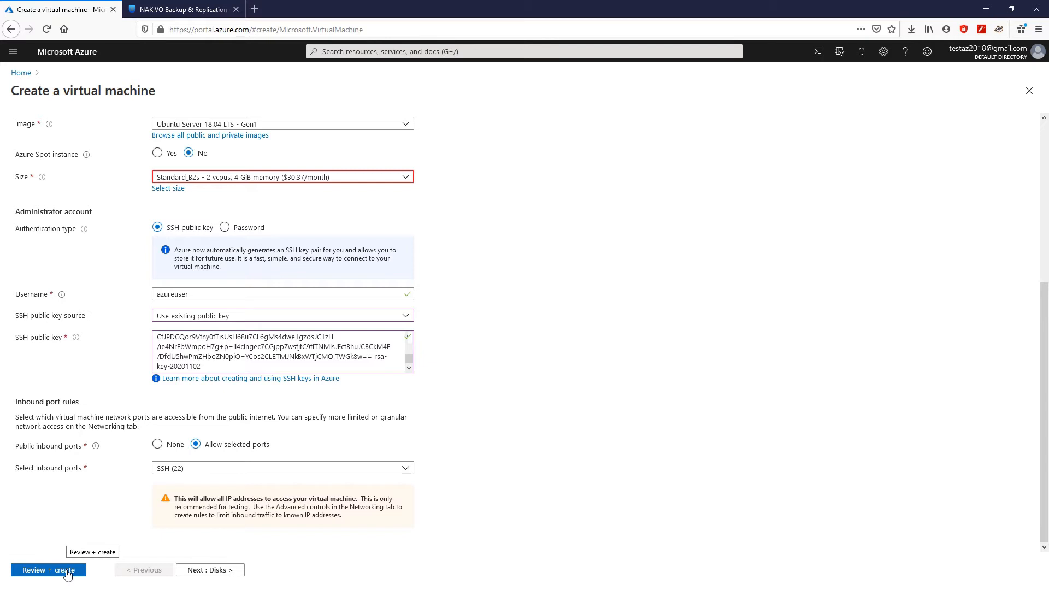
# Step: Review and create Nakivo-Linux, then go to the deployed VM's resource page
pyautogui.click(48, 569)
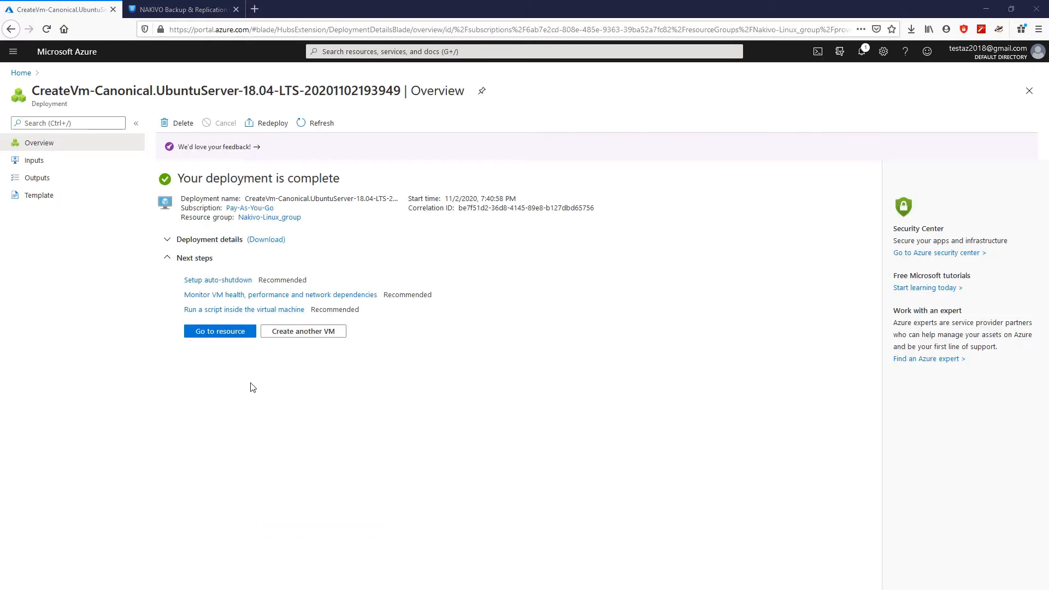
pyautogui.moveTo(218, 331)
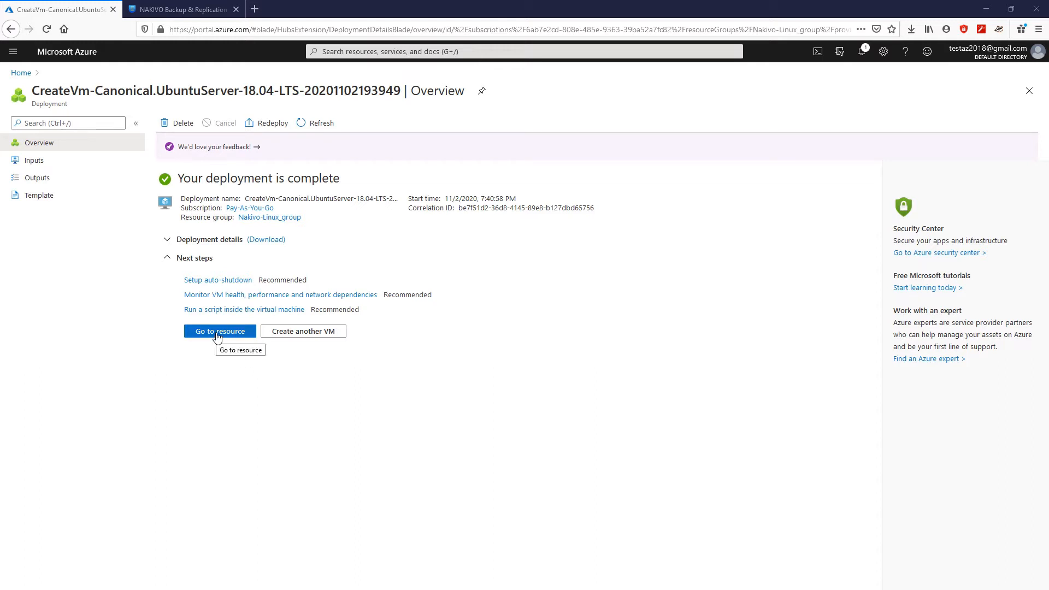
pyautogui.click(220, 331)
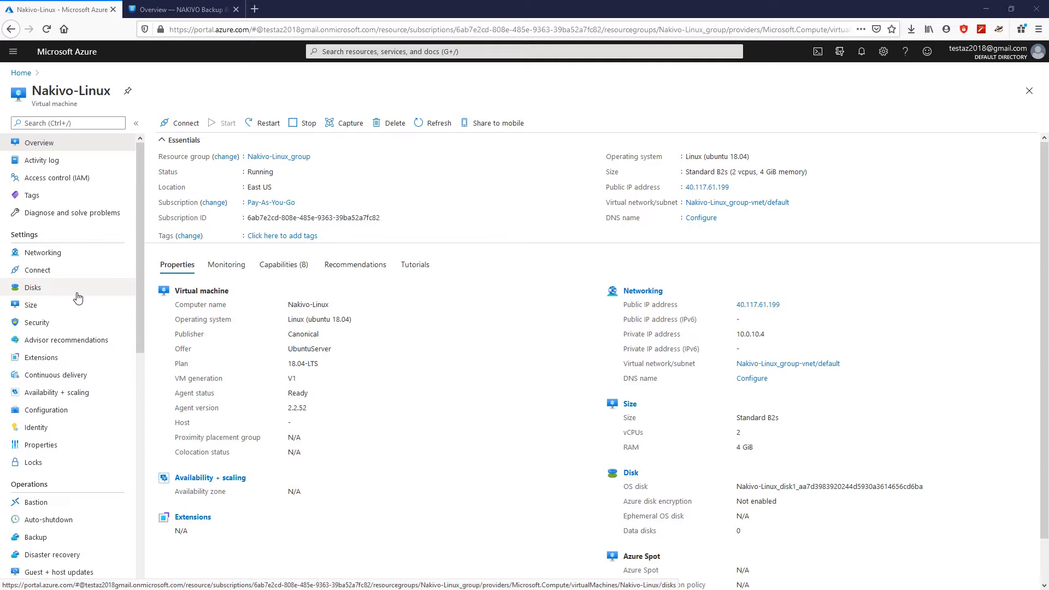
# Step: Switch to the NAKIVO console and open Settings at the Transporters list
pyautogui.click(181, 8)
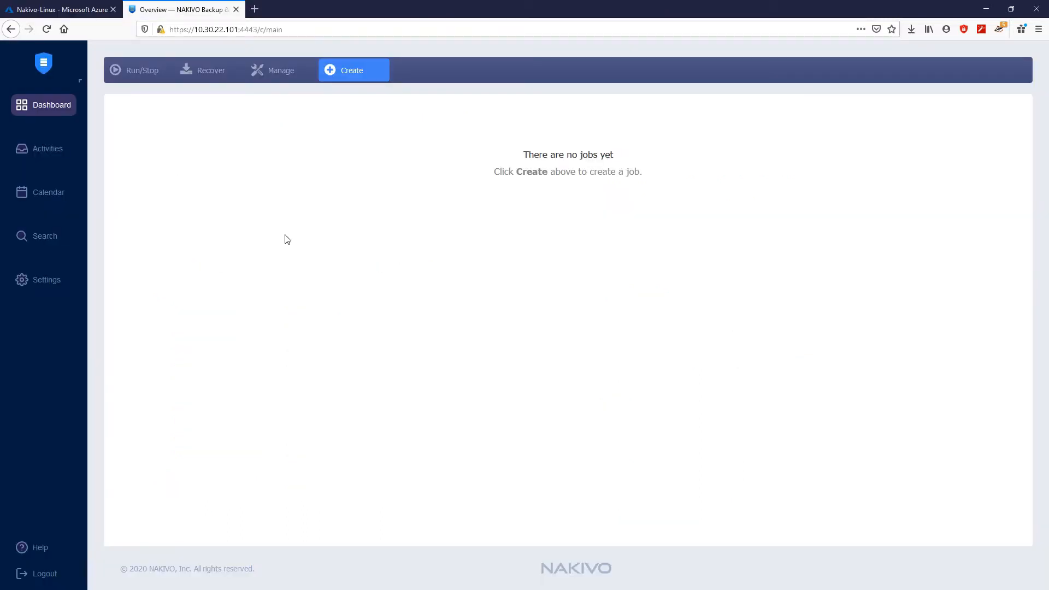
pyautogui.click(44, 280)
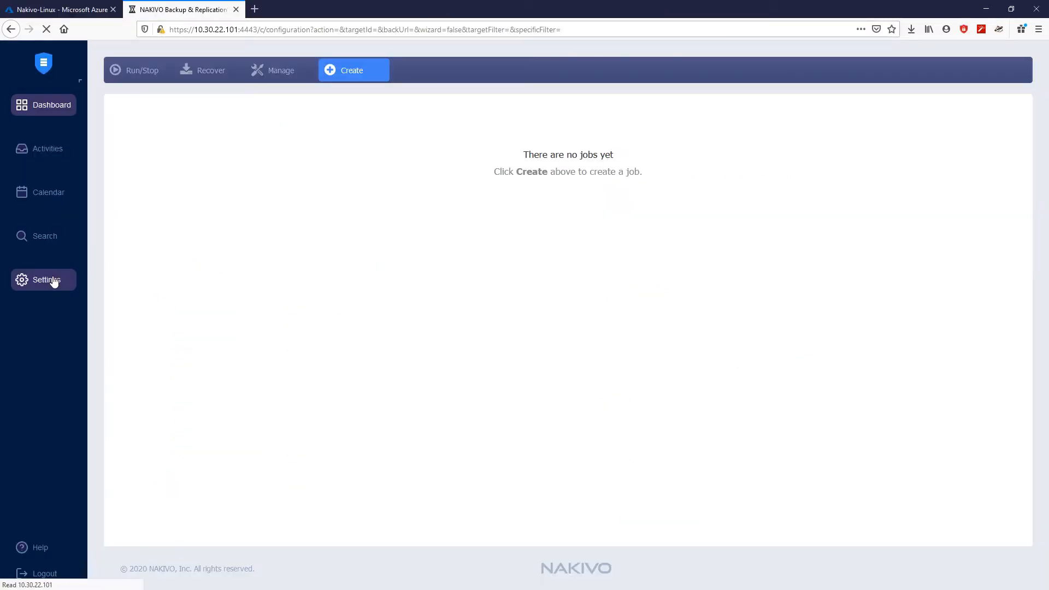
pyautogui.click(46, 279)
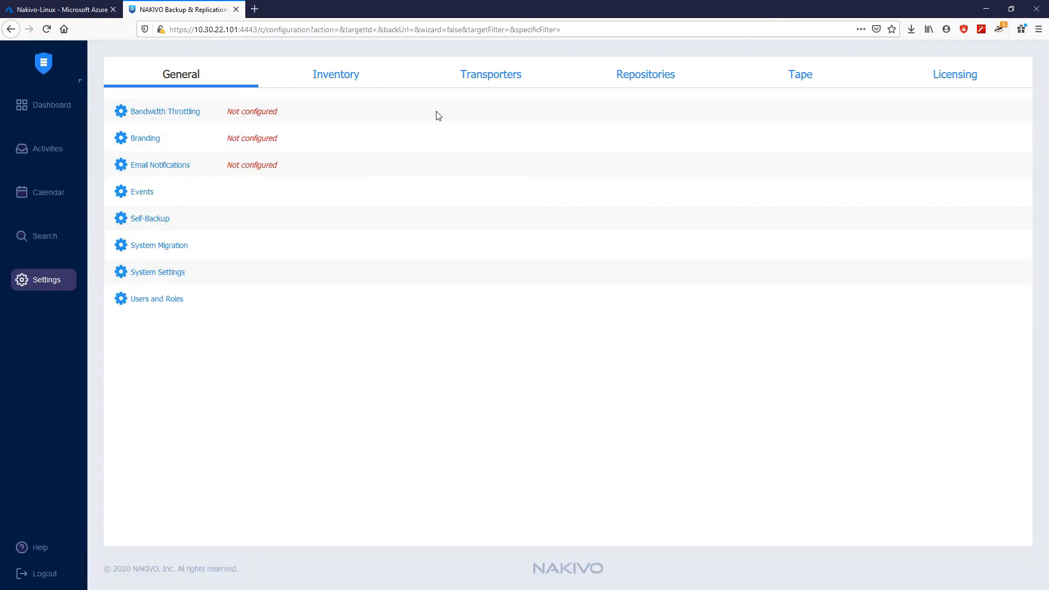
pyautogui.click(491, 74)
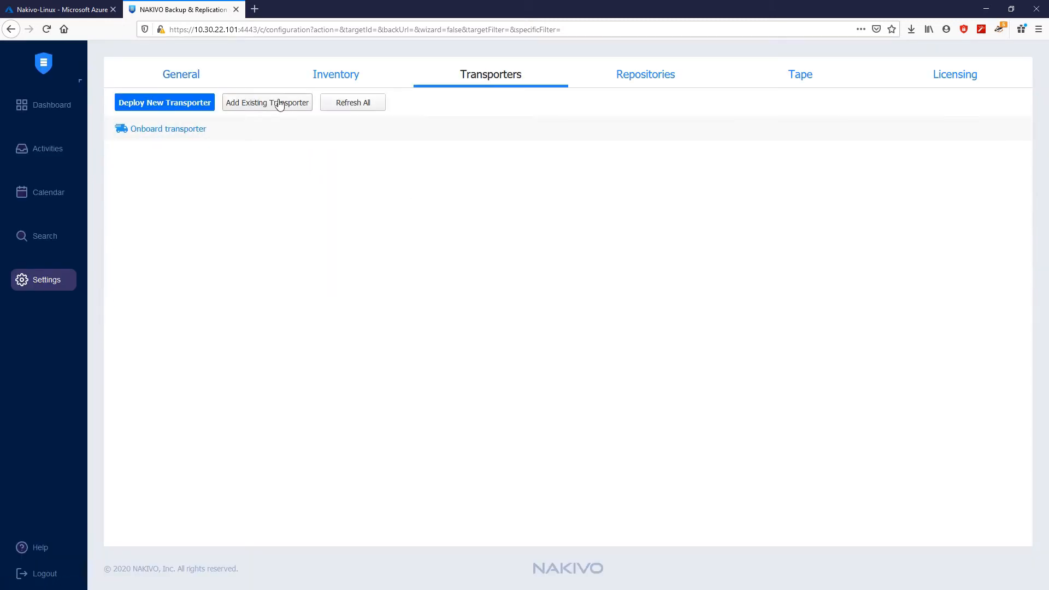
# Step: Open Add Existing Transporter as an installed service, expand More options and edit the port range
pyautogui.click(266, 102)
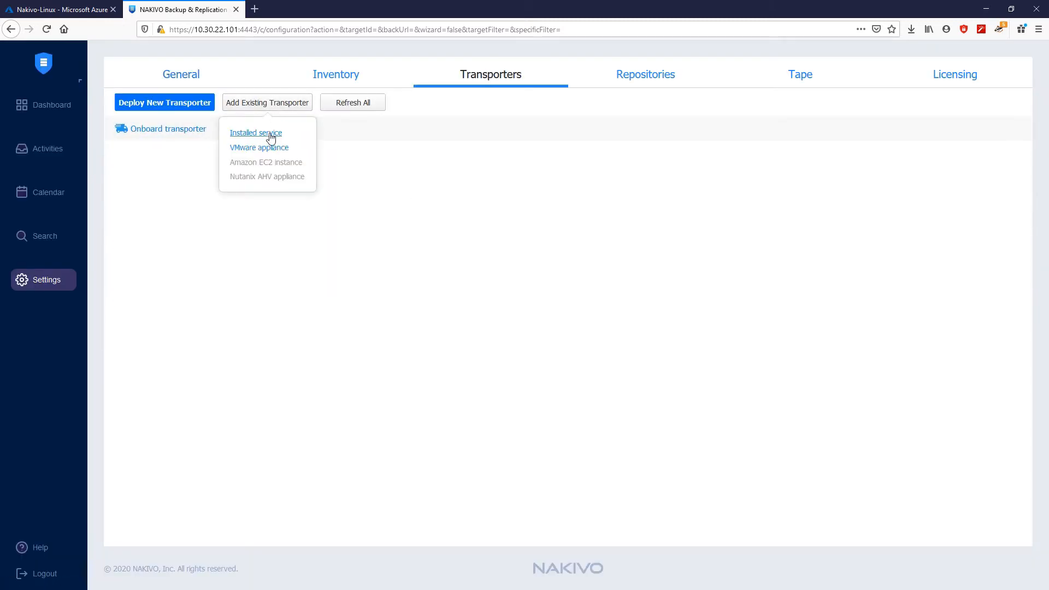
pyautogui.click(255, 132)
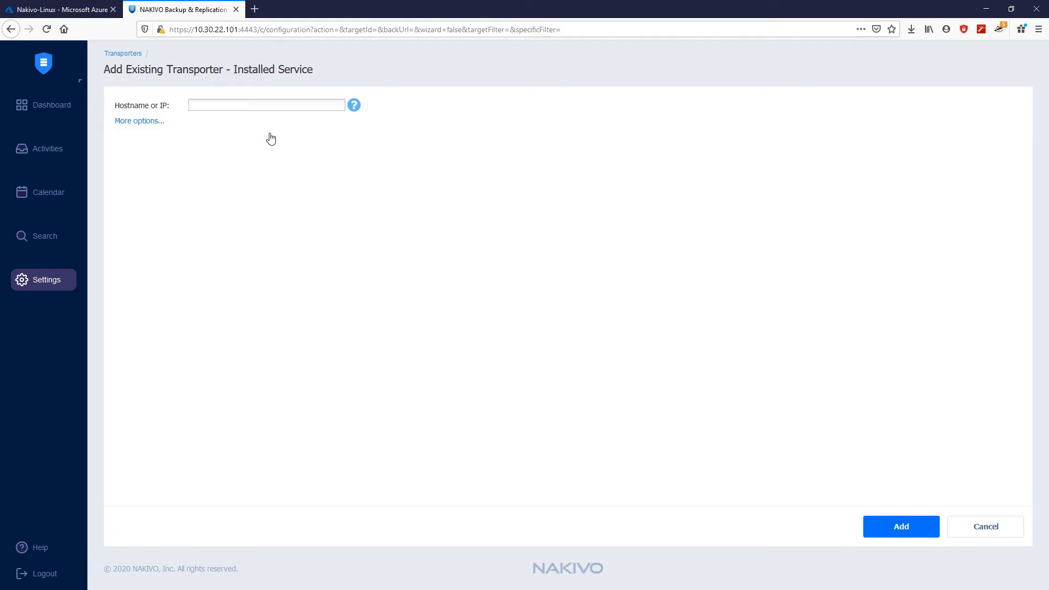
pyautogui.click(266, 105)
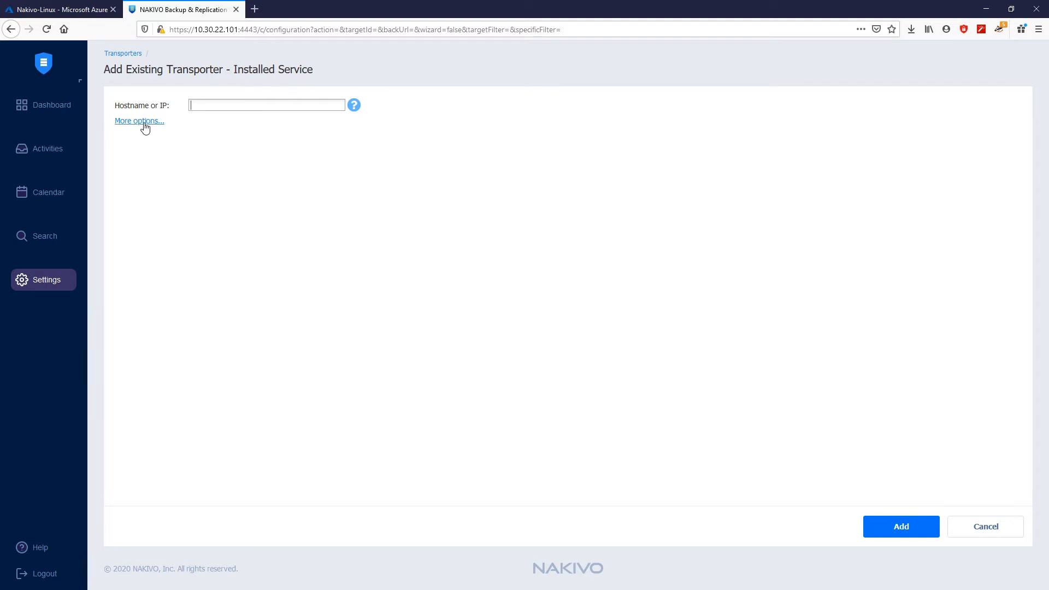
pyautogui.click(139, 121)
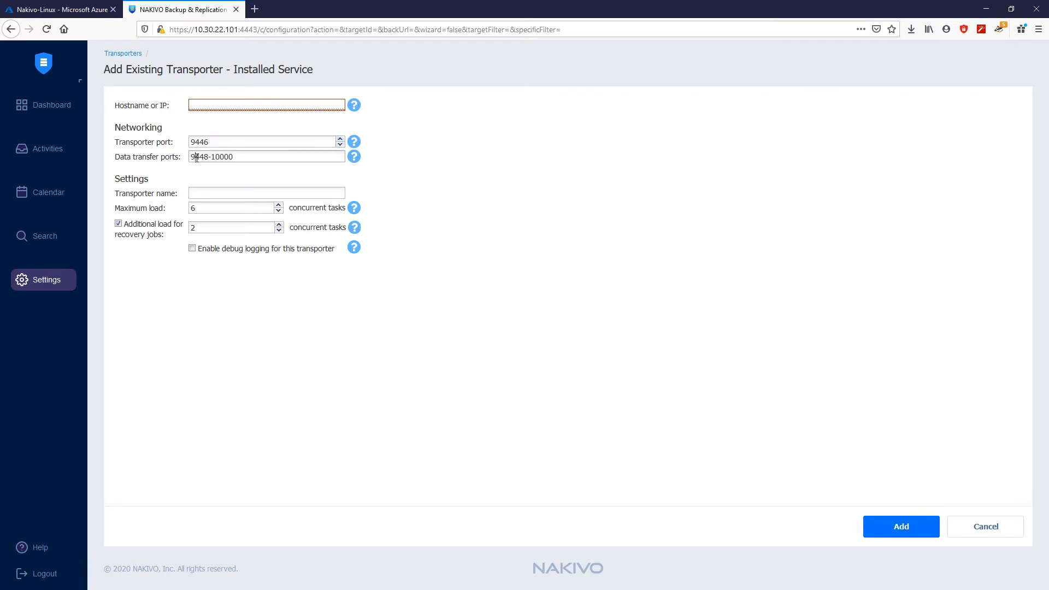
pyautogui.doubleClick(199, 157)
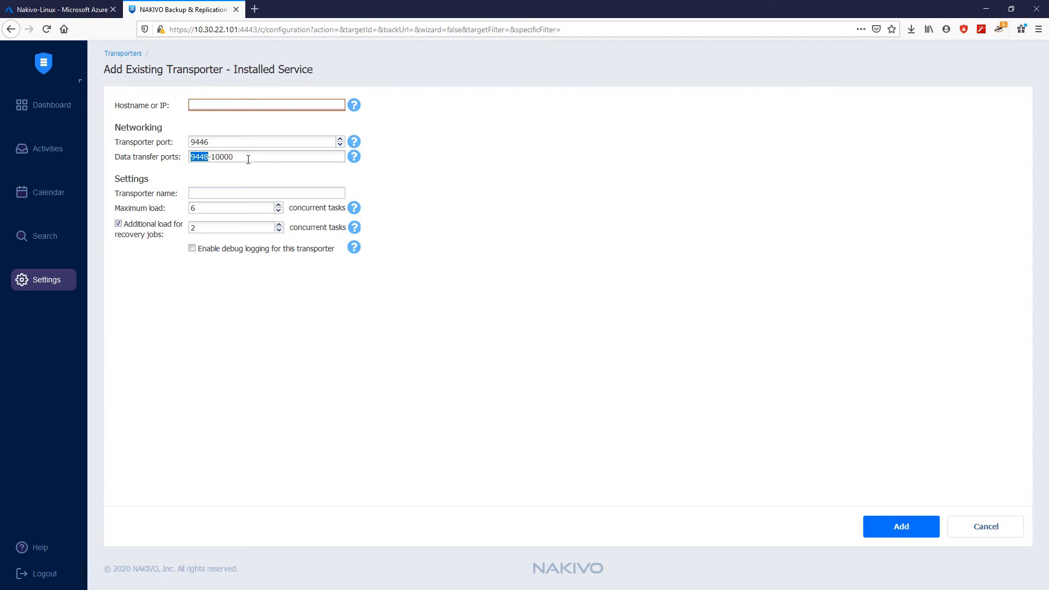
pyautogui.click(268, 157)
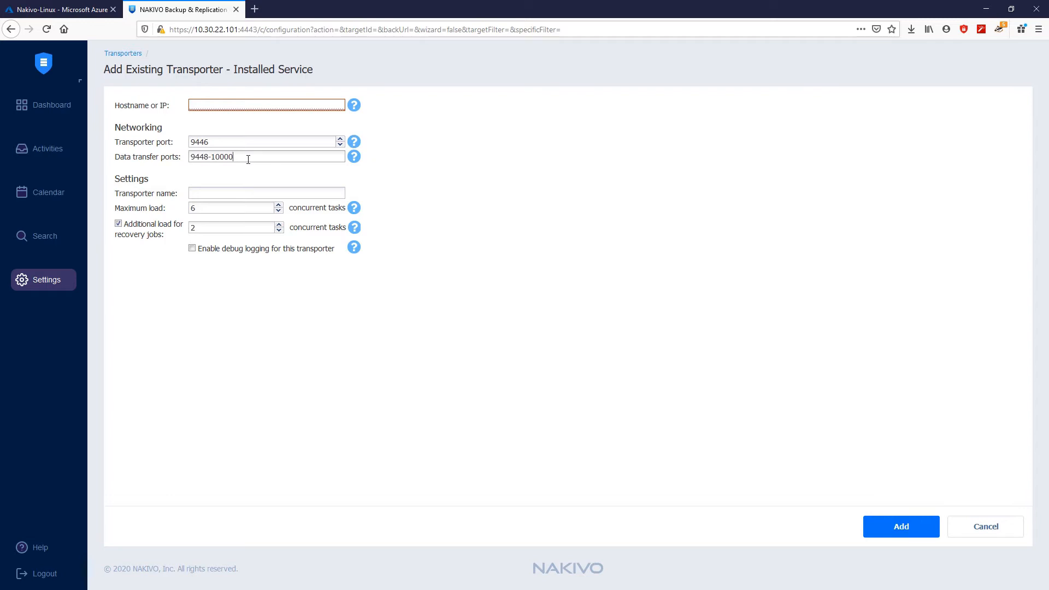
# Step: Return to the Nakivo-Linux VM and open its Networking settings
pyautogui.click(60, 9)
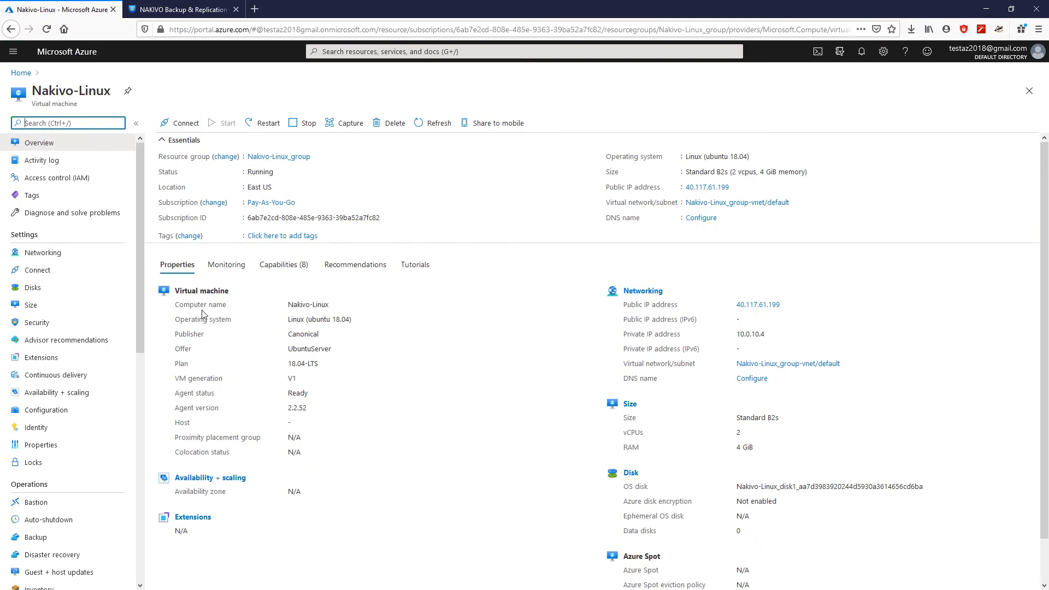
pyautogui.click(42, 252)
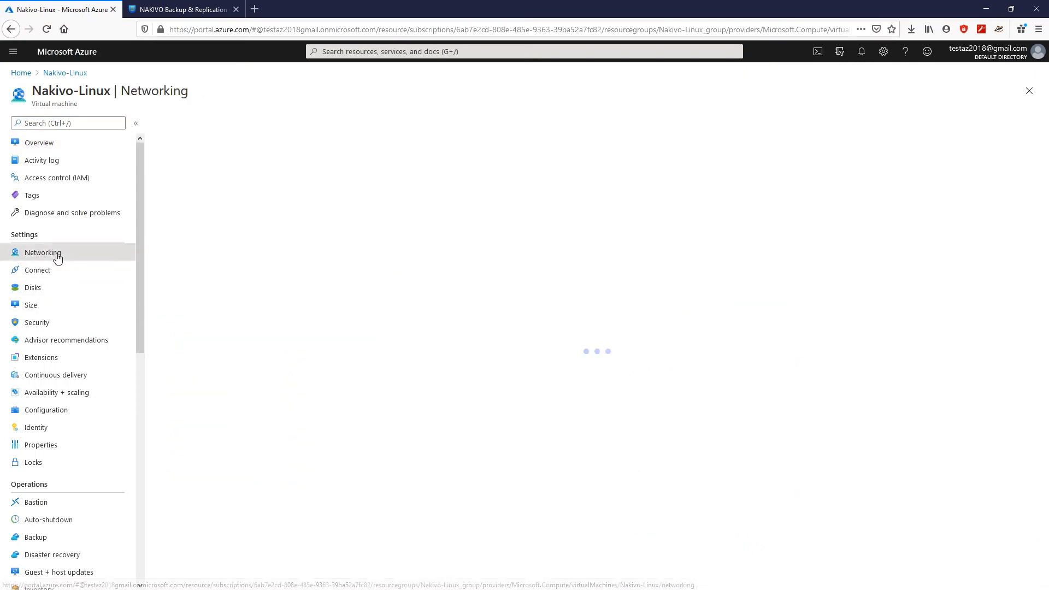
pyautogui.click(42, 252)
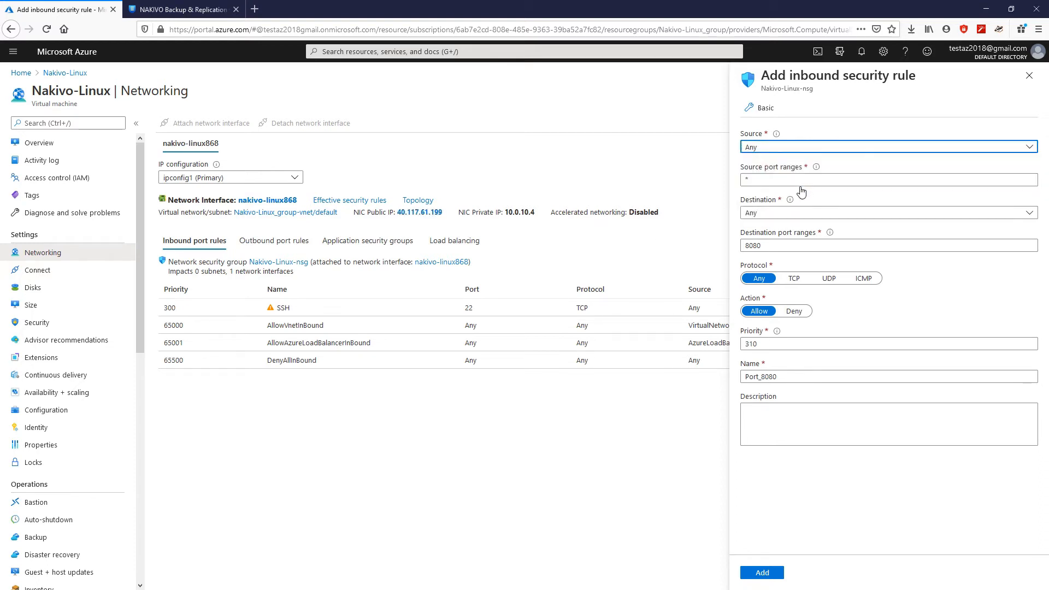
# Step: Add inbound TCP rule Nakivo-IN for ports 9446,9448-10000 from specific IP addresses
pyautogui.click(888, 147)
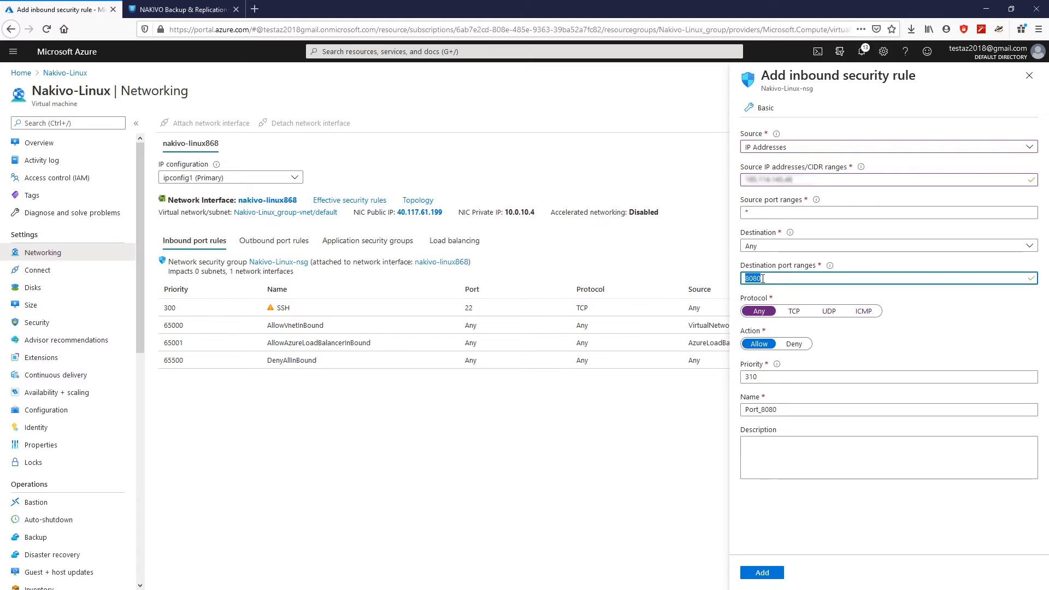
pyautogui.write('9446,9448-10000')
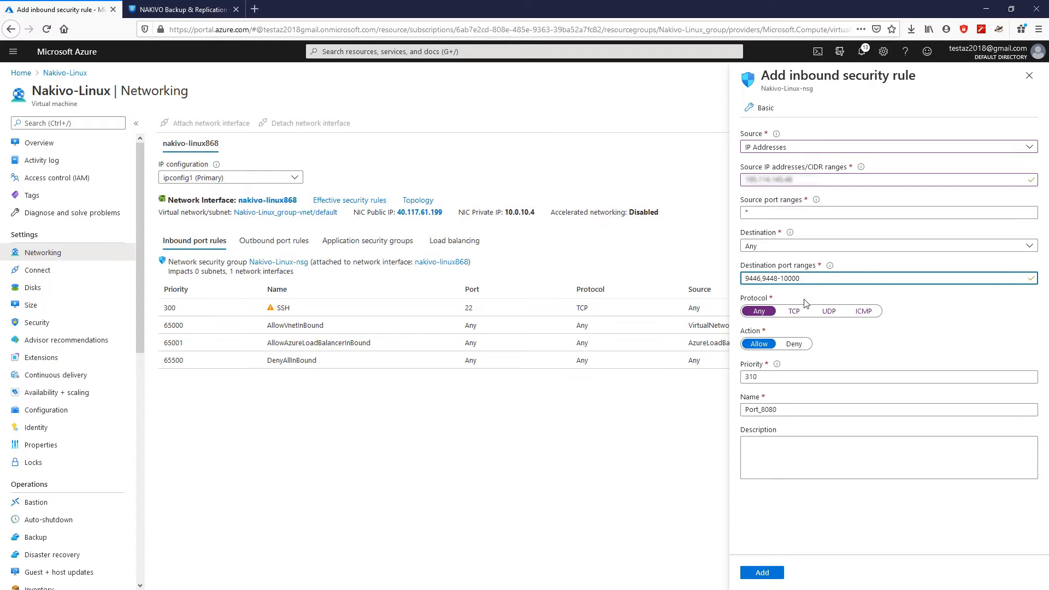
pyautogui.click(793, 310)
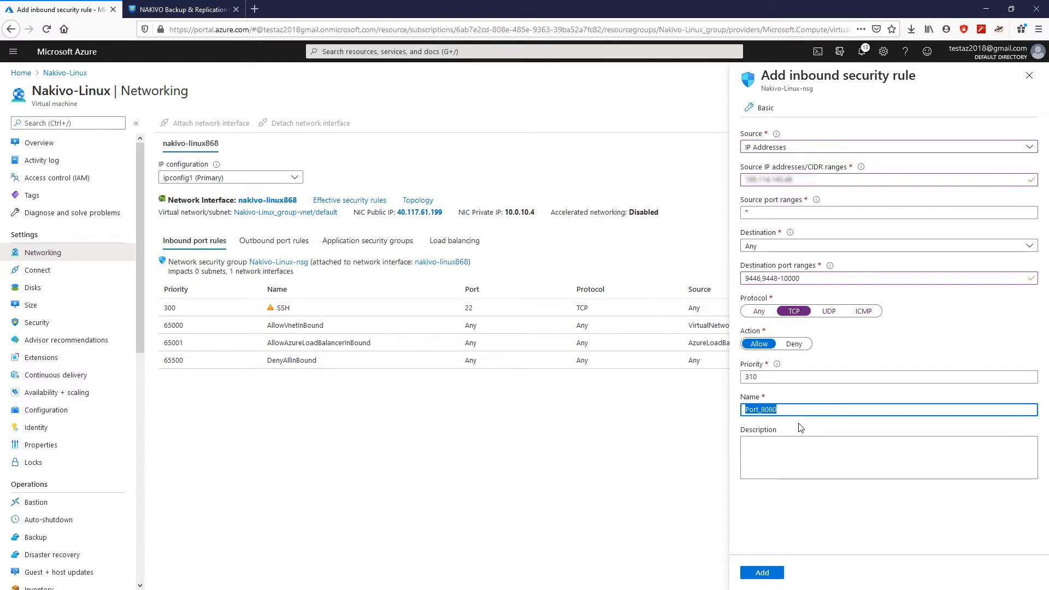
pyautogui.write('Nakivo-IN')
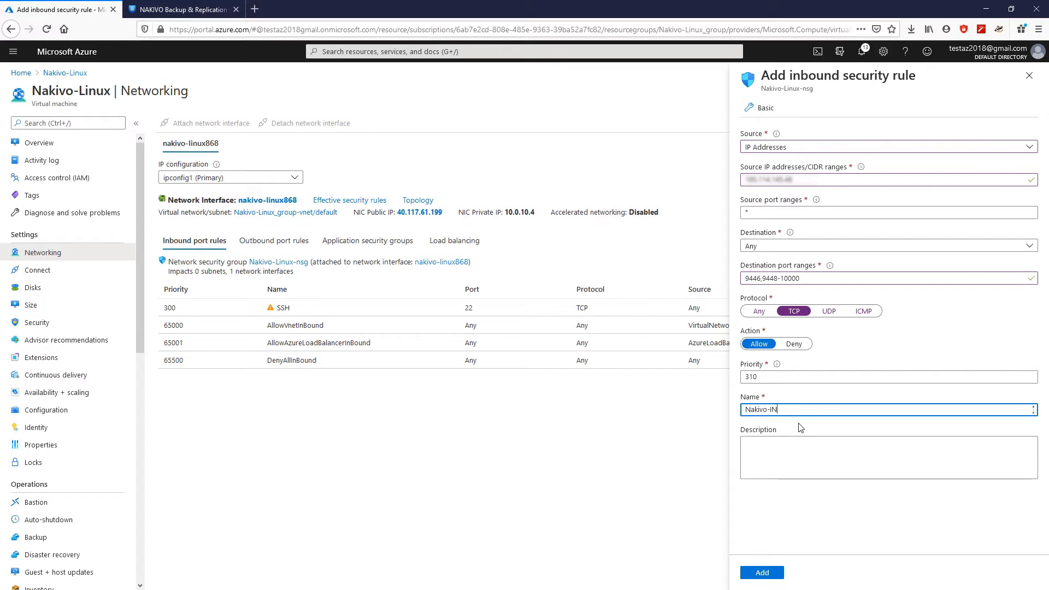
pyautogui.click(761, 572)
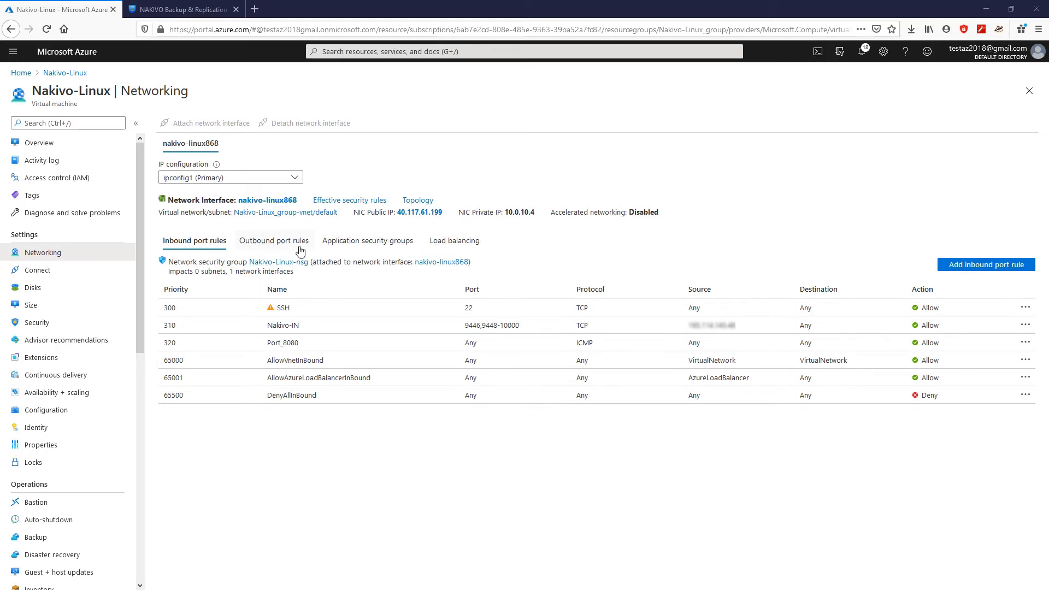
# Step: Add outbound TCP rule Nakivo-OUT to 10.0.0.0/24 for ports 9446,9448-10000
pyautogui.click(274, 240)
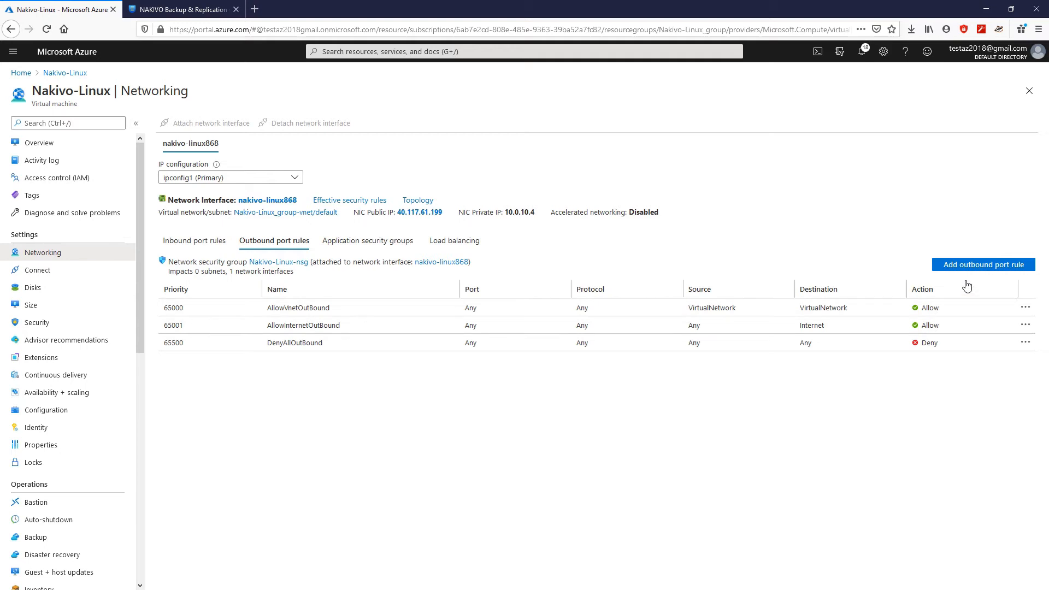
pyautogui.click(982, 264)
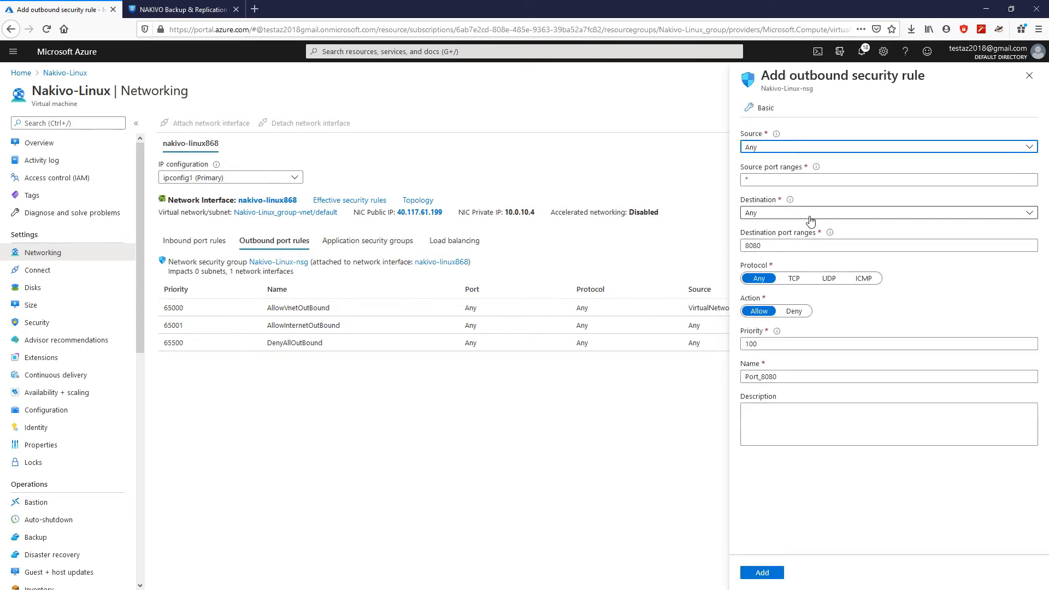
pyautogui.click(886, 213)
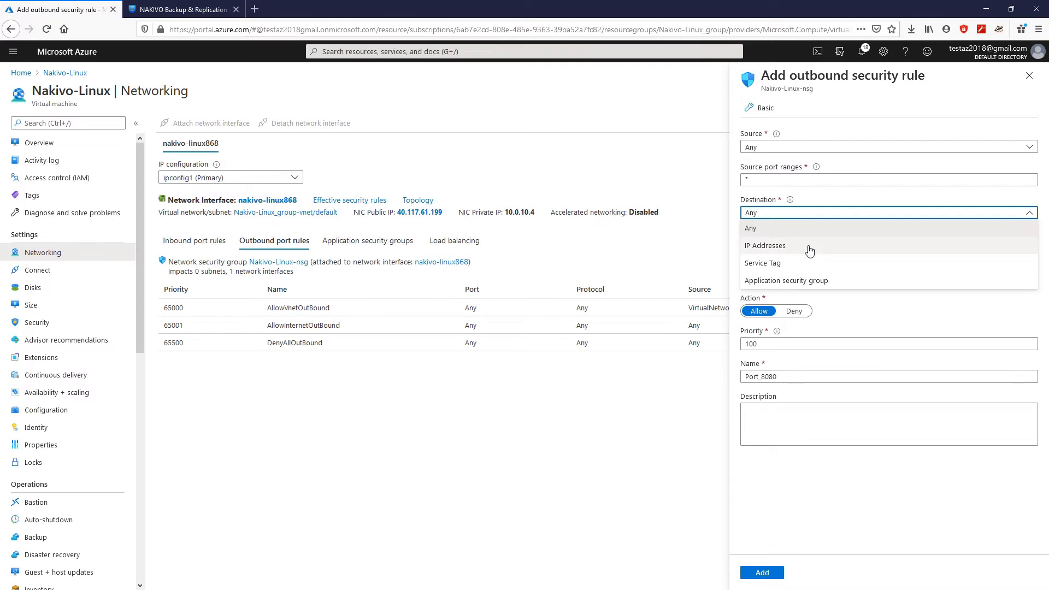
pyautogui.click(764, 245)
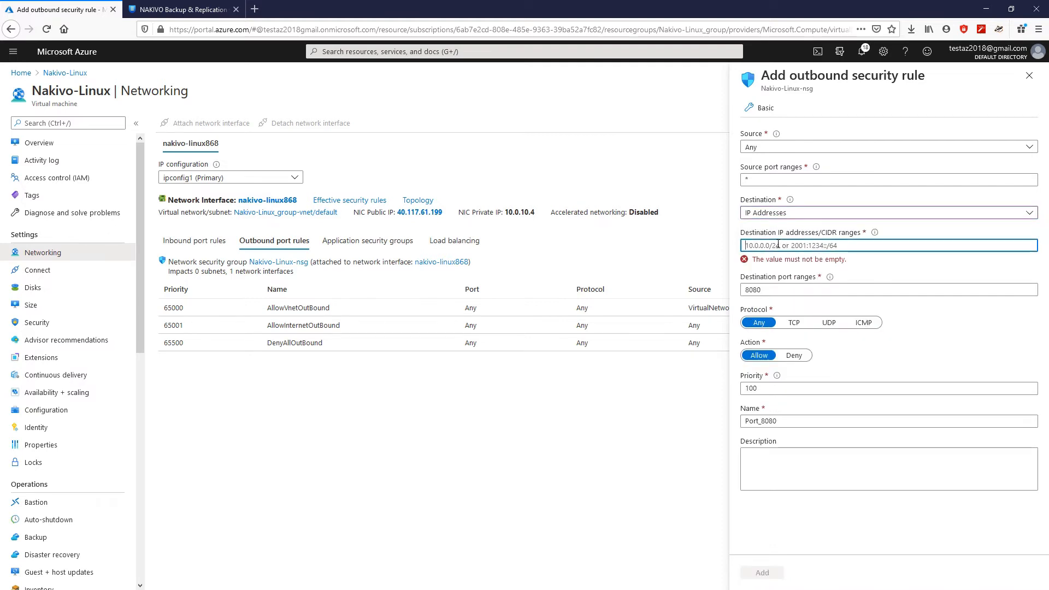
pyautogui.write('10.0.0.0/24')
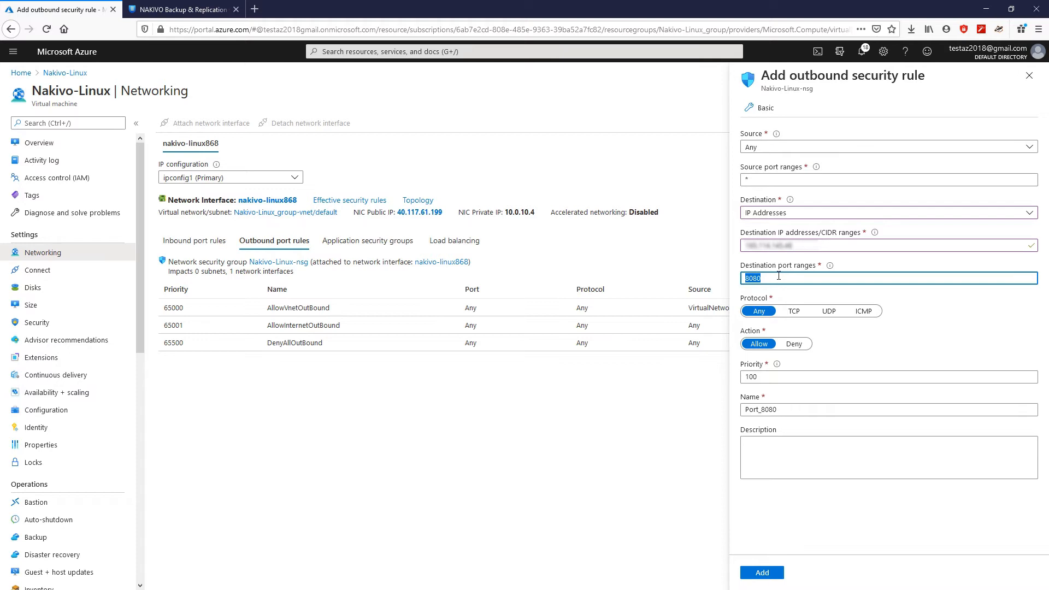
pyautogui.write('9446,9448-10000')
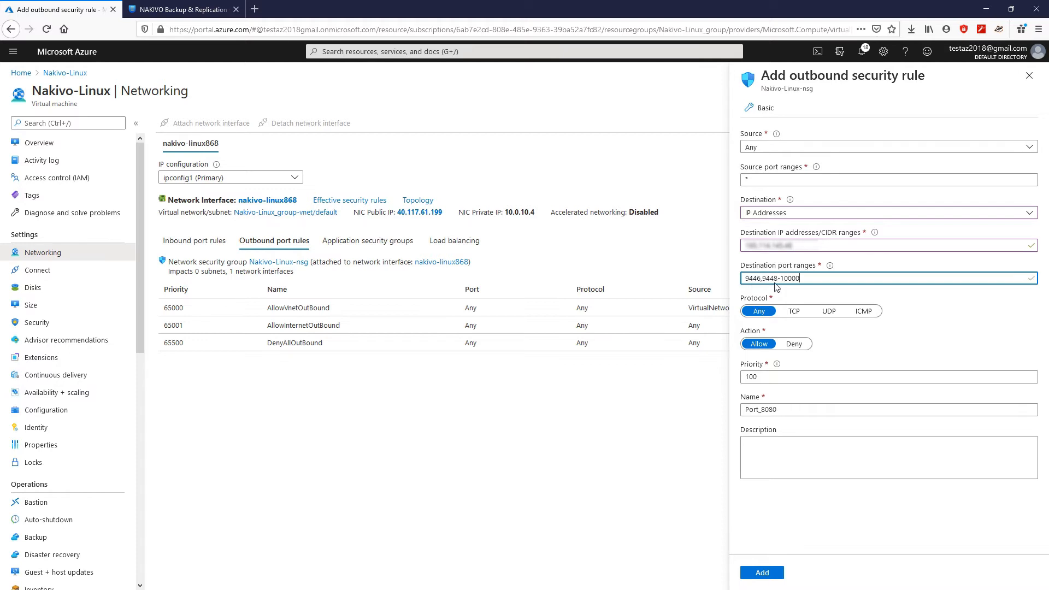
pyautogui.click(793, 310)
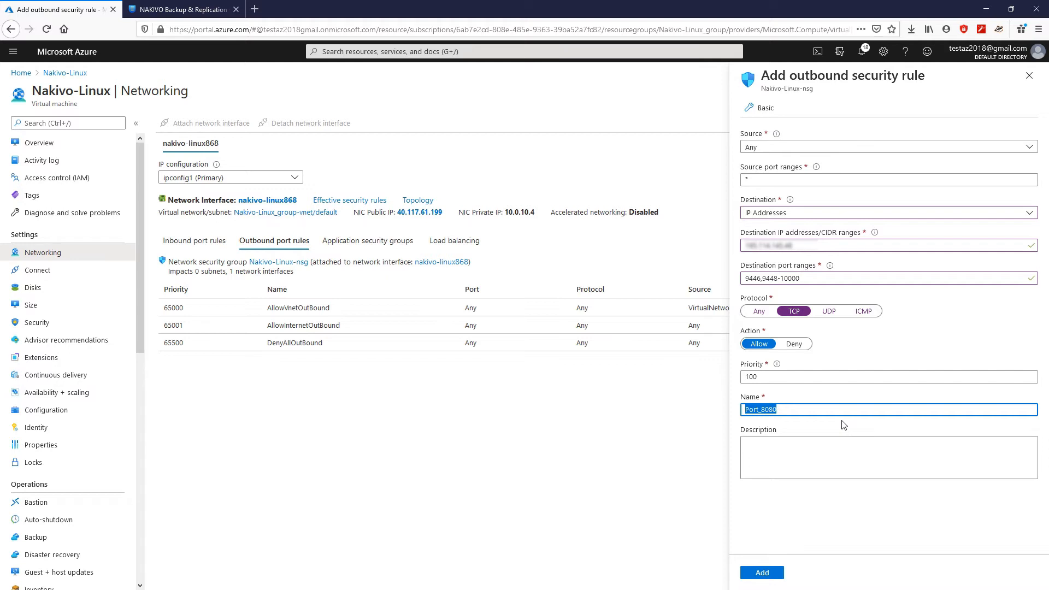
pyautogui.write('Nakivo-OUT')
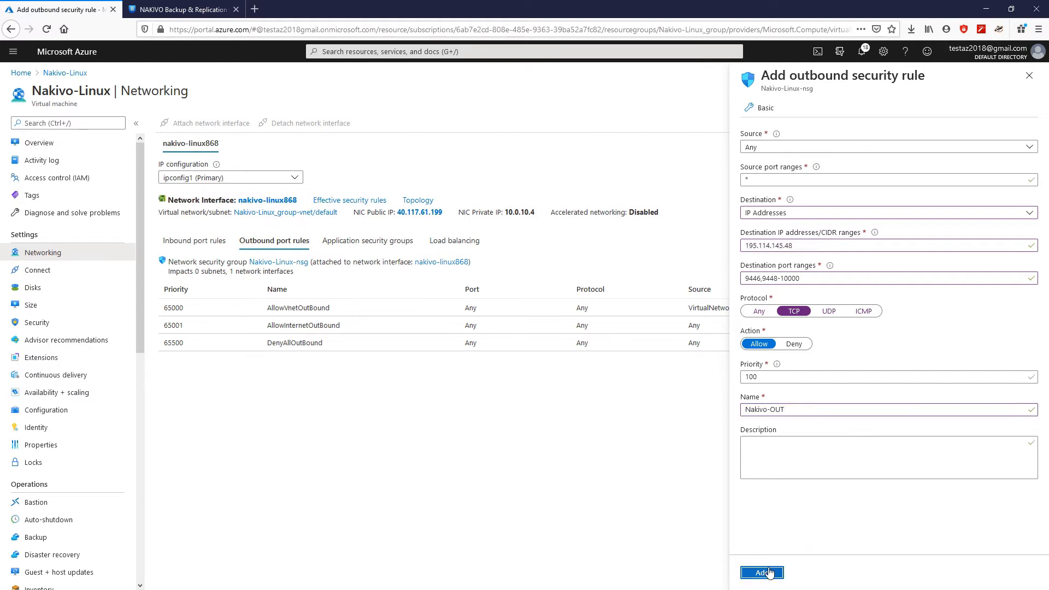
pyautogui.click(761, 573)
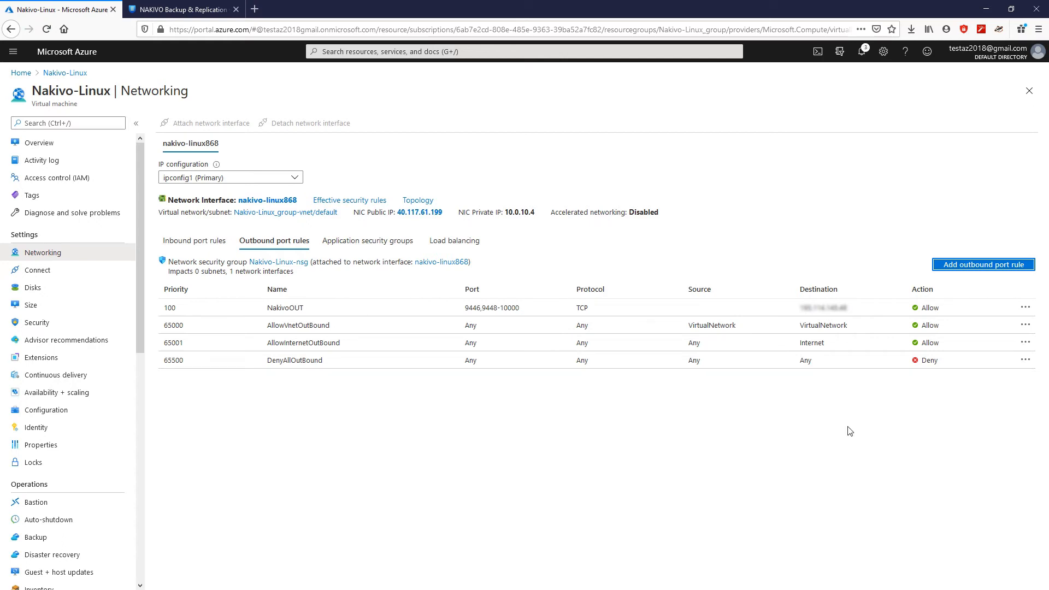
pyautogui.moveTo(32, 287)
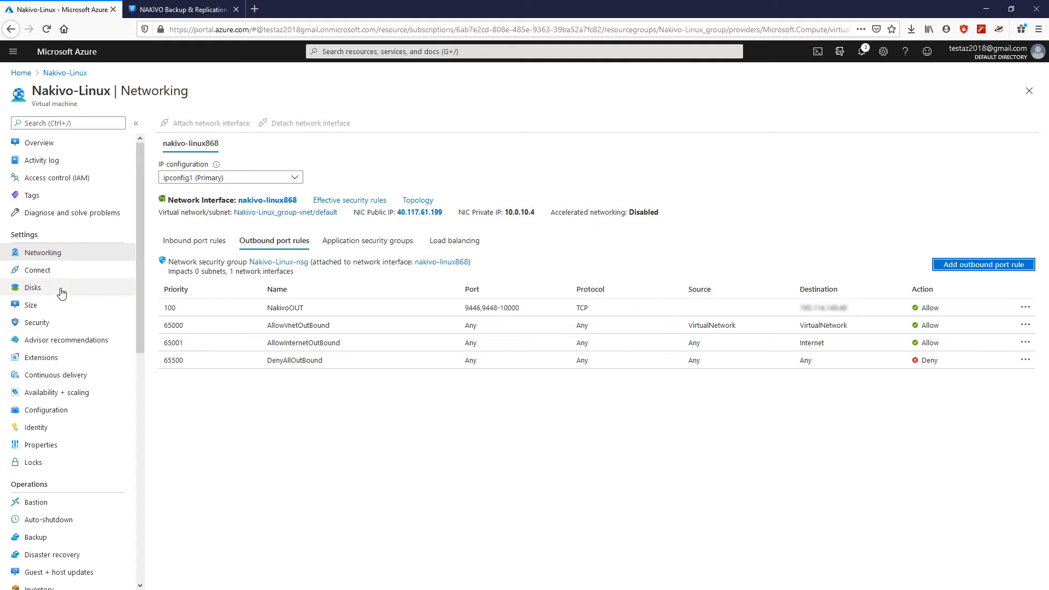
# Step: Attach a new 4095 GiB data disk, then copy the public IP from Overview
pyautogui.click(32, 286)
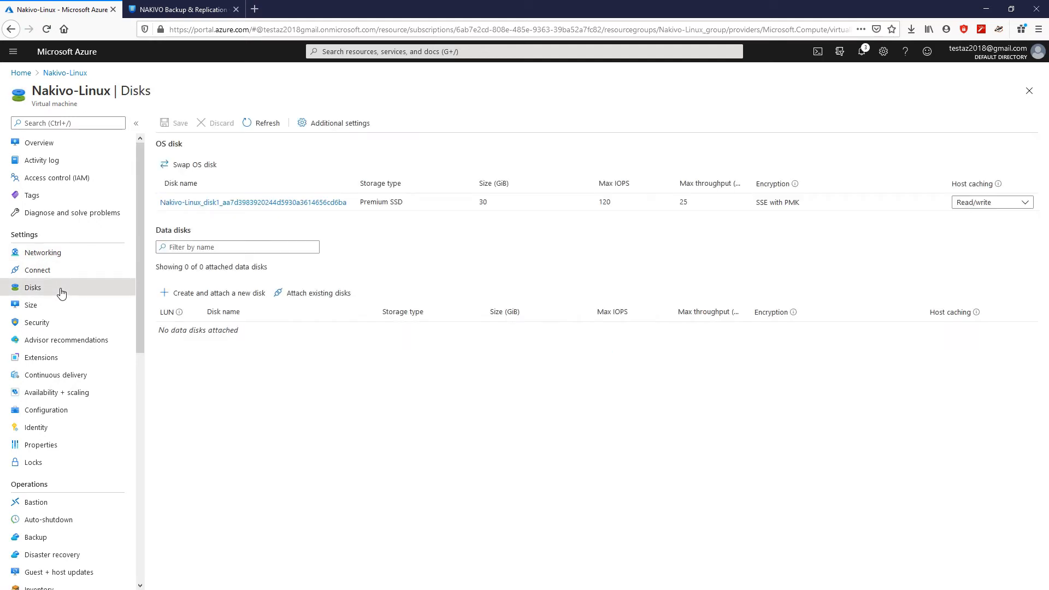
pyautogui.click(218, 292)
pyautogui.write('BR')
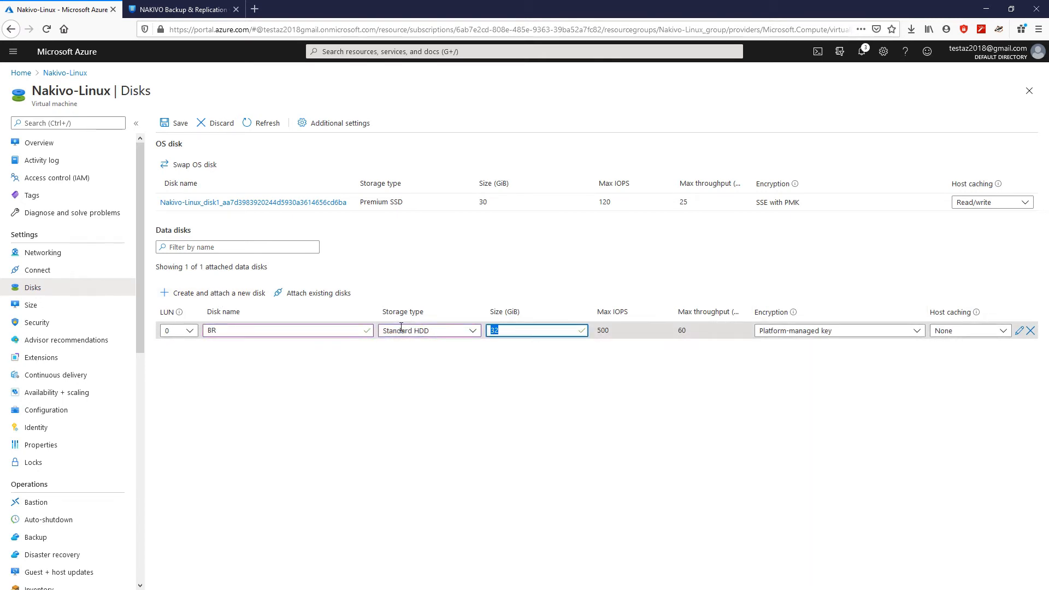
pyautogui.write('4095')
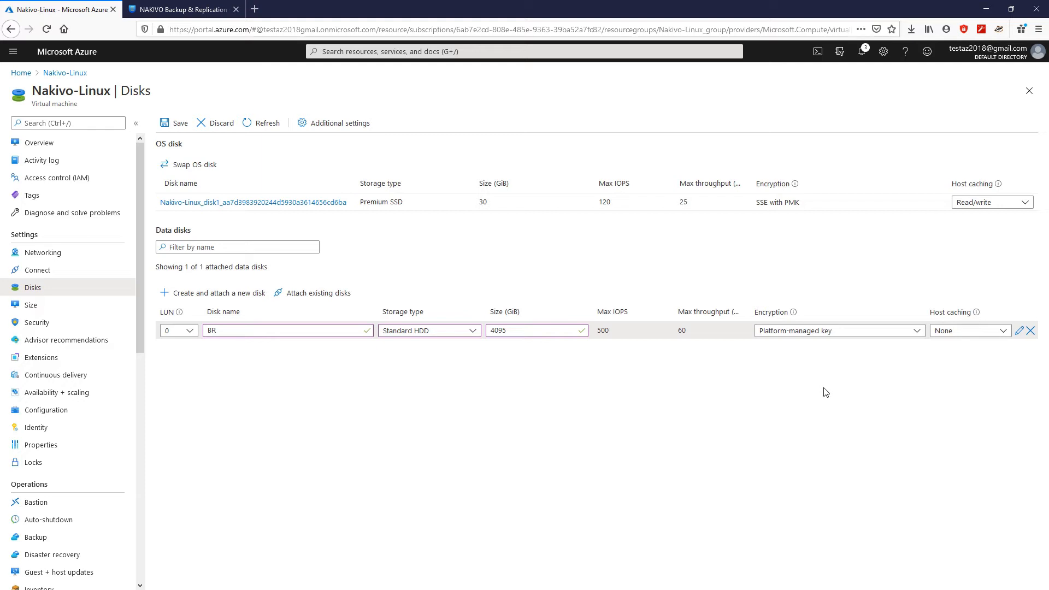
pyautogui.click(175, 123)
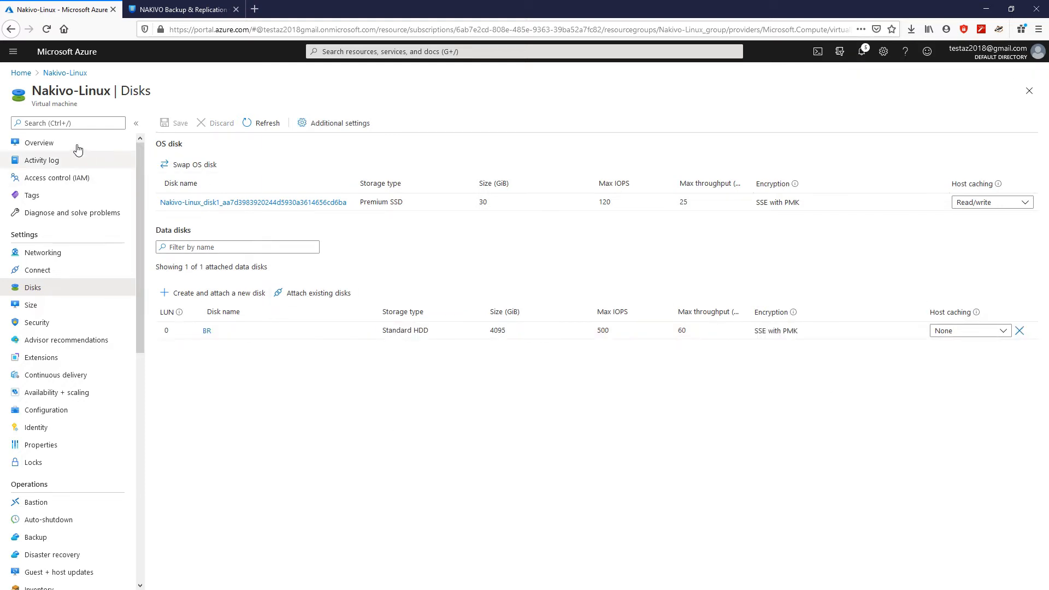
pyautogui.click(39, 143)
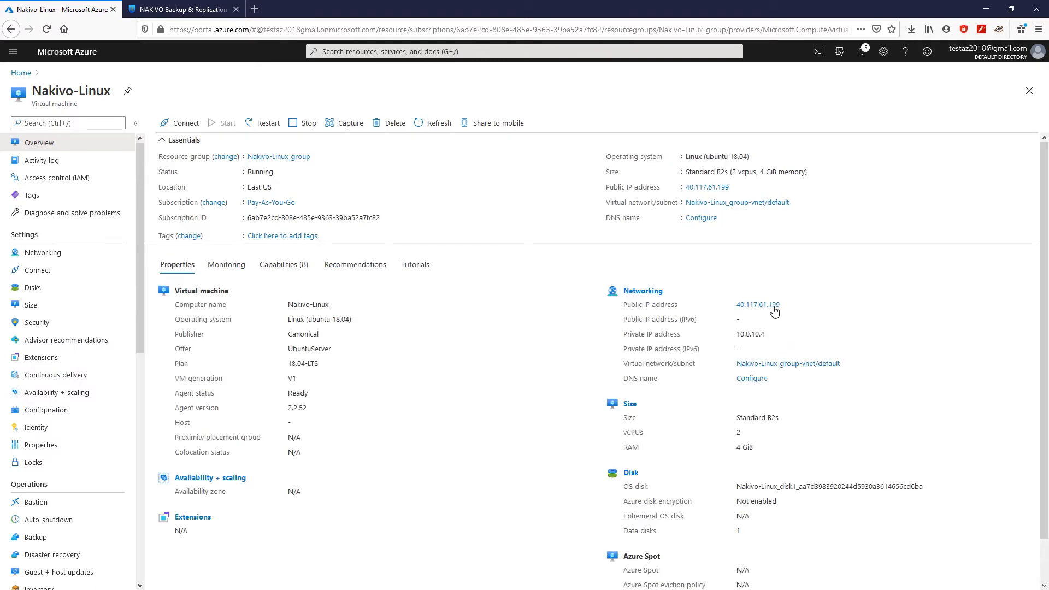
pyautogui.doubleClick(757, 305)
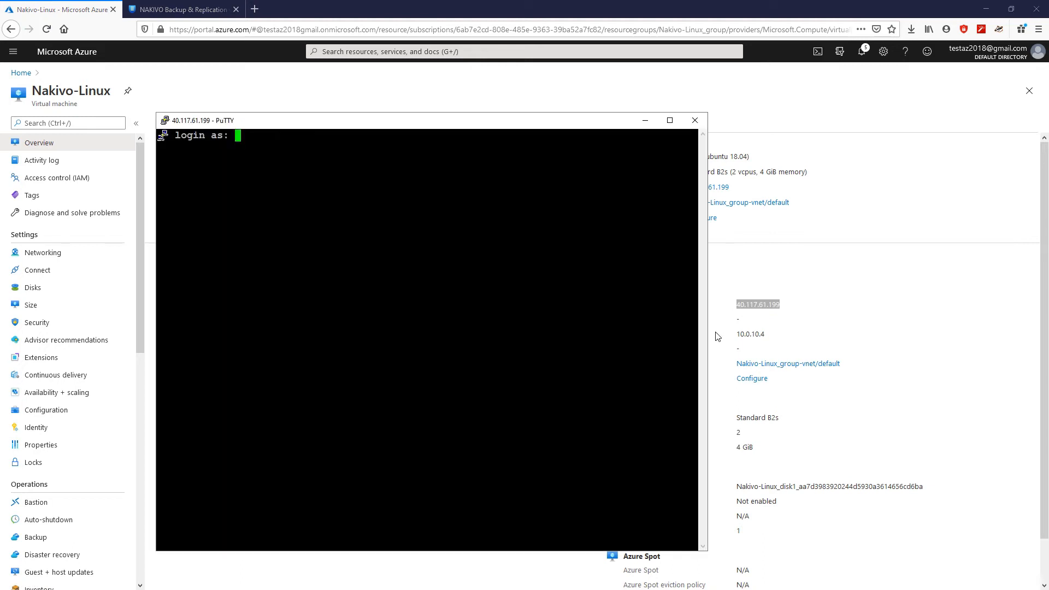
# Step: Log in as azureuser, partition /dev/sdc with GPT and format sdc1 as ext4
pyautogui.write('azureuser')
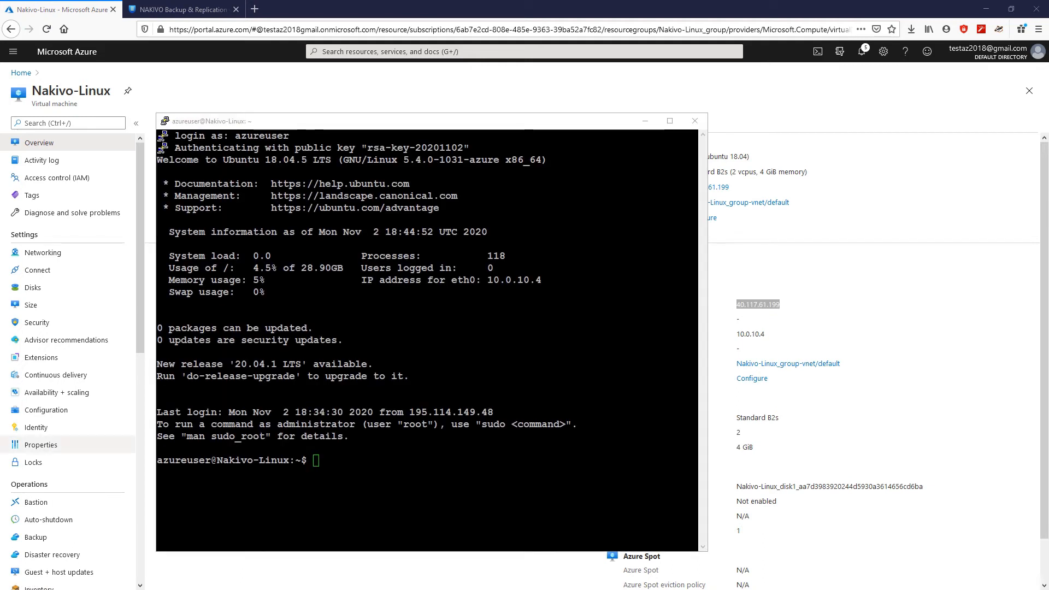
pyautogui.write('sudo parted /dev/sdc')
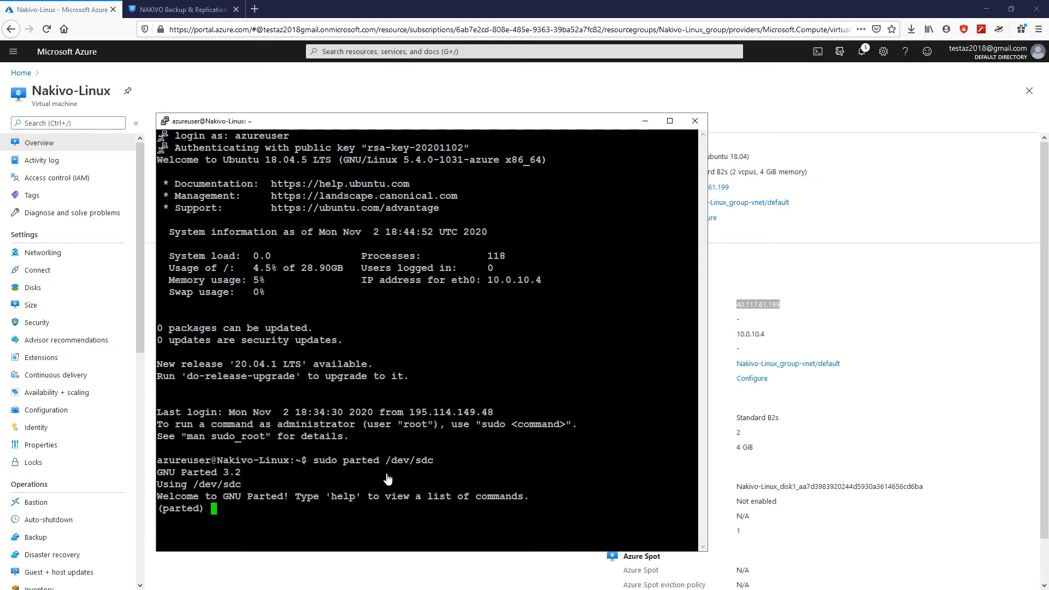
pyautogui.write('mklabel gpt')
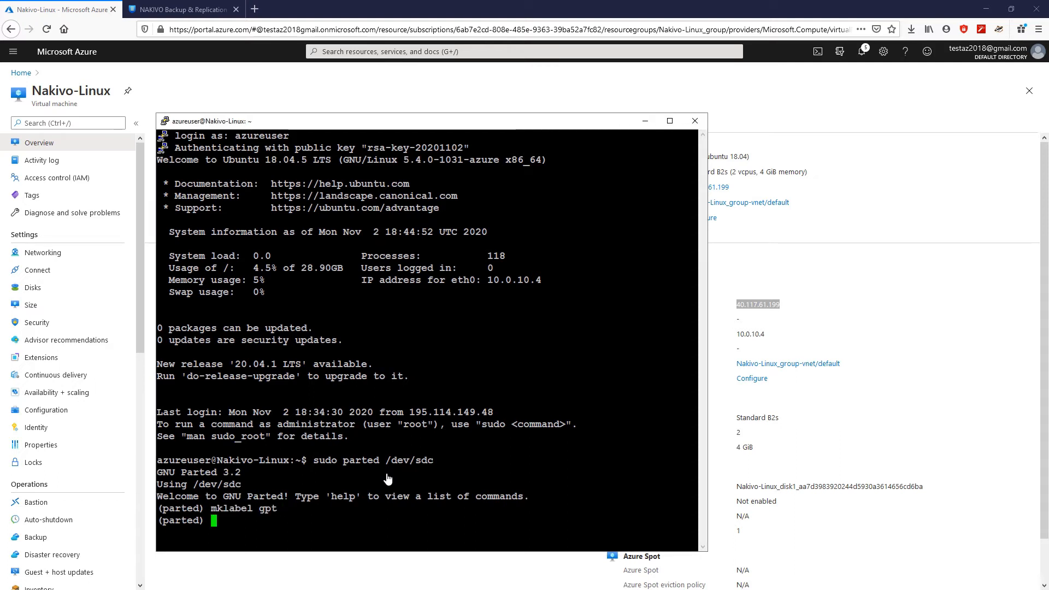
pyautogui.write('unit %')
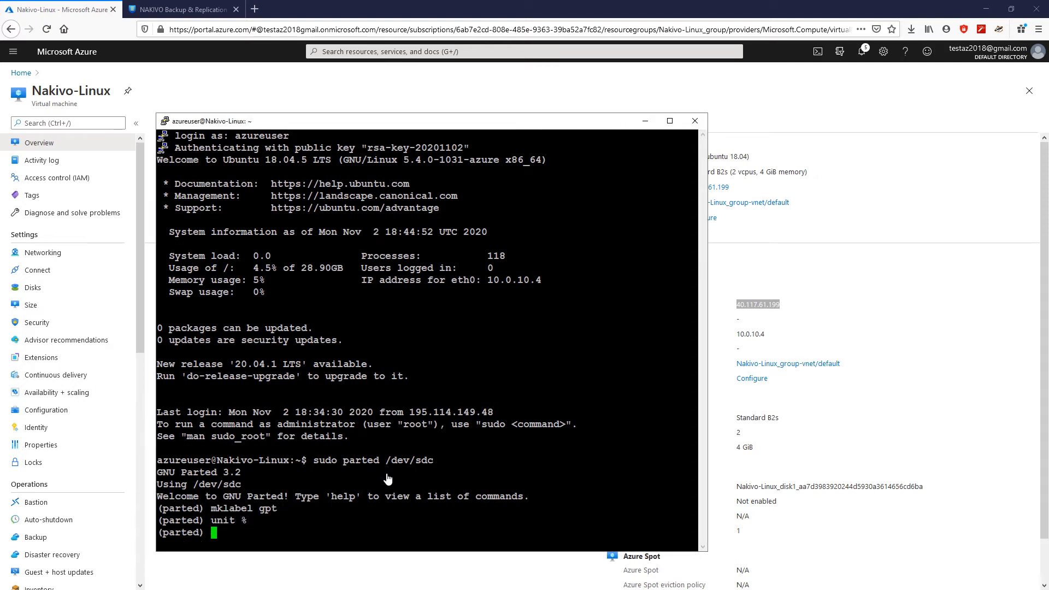
pyautogui.write('mkpart primary 0 100')
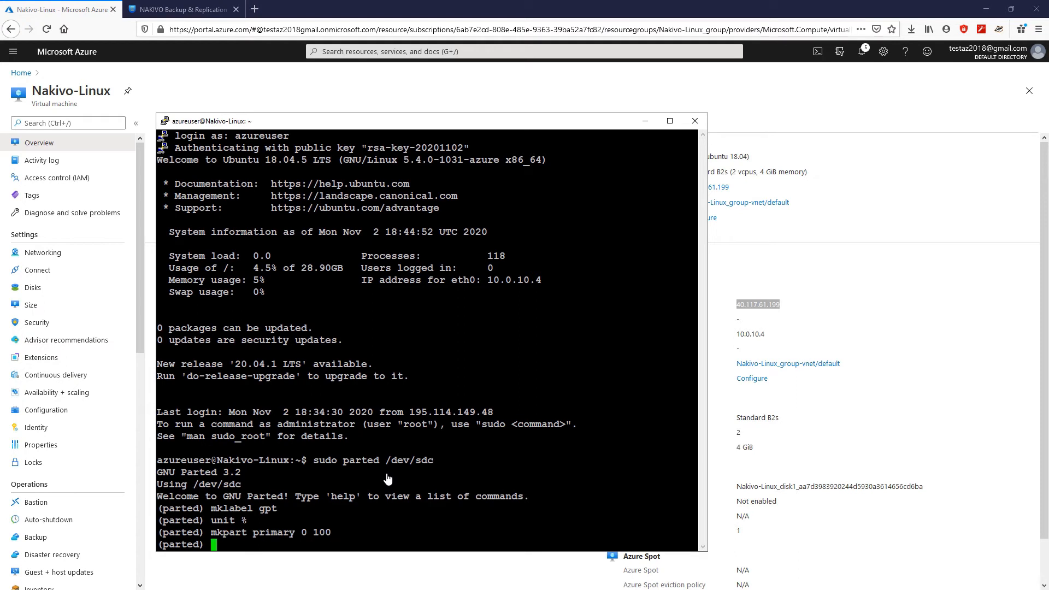
pyautogui.write('quit')
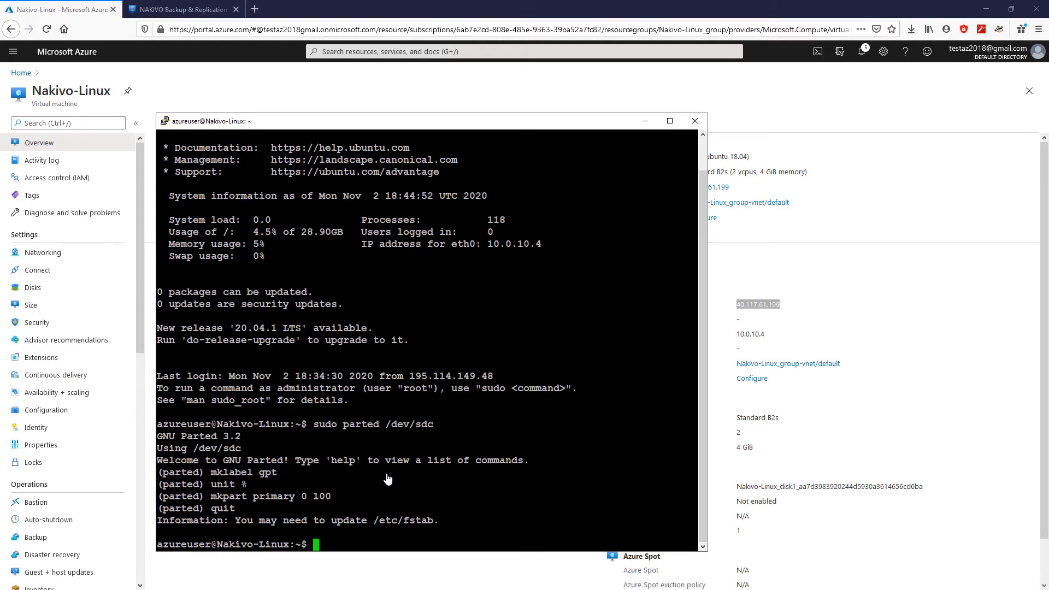
pyautogui.write('sudo mkfs -t ext4 /dev/sdc1')
pyautogui.write('sudo partprobe /dev/sdc1')
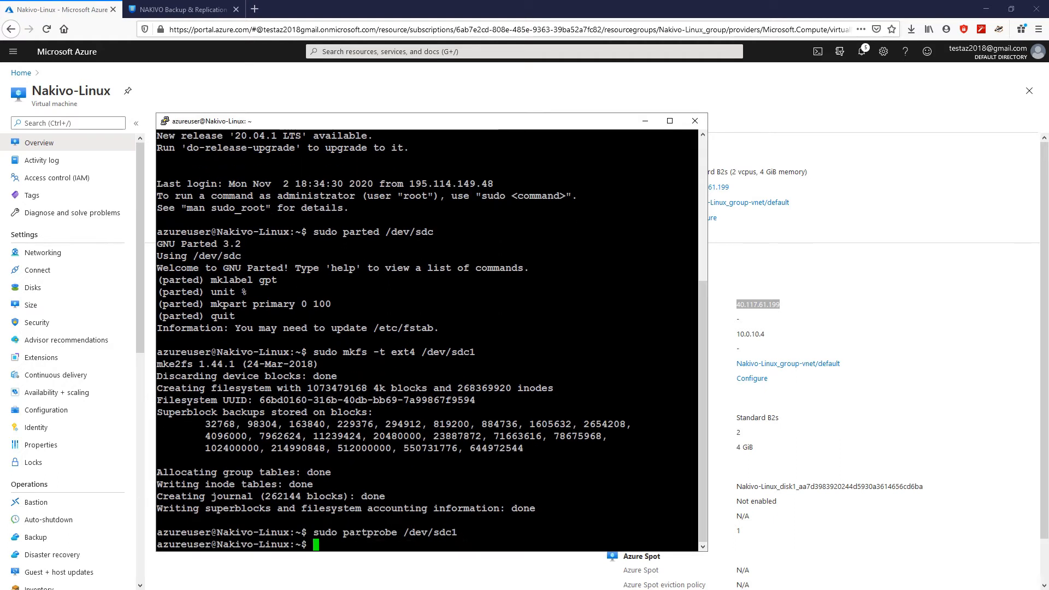
# Step: Create /mnt/share01, mount /dev/sdc1 there and chmod it to 0777
pyautogui.write('sudo mkdir /mnt/share01')
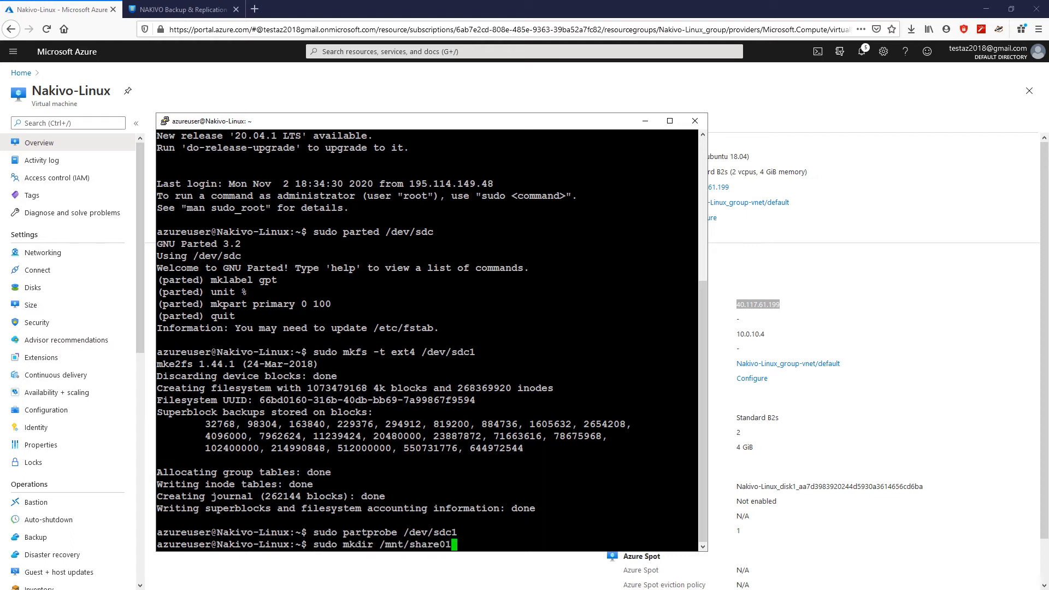
pyautogui.click(43, 252)
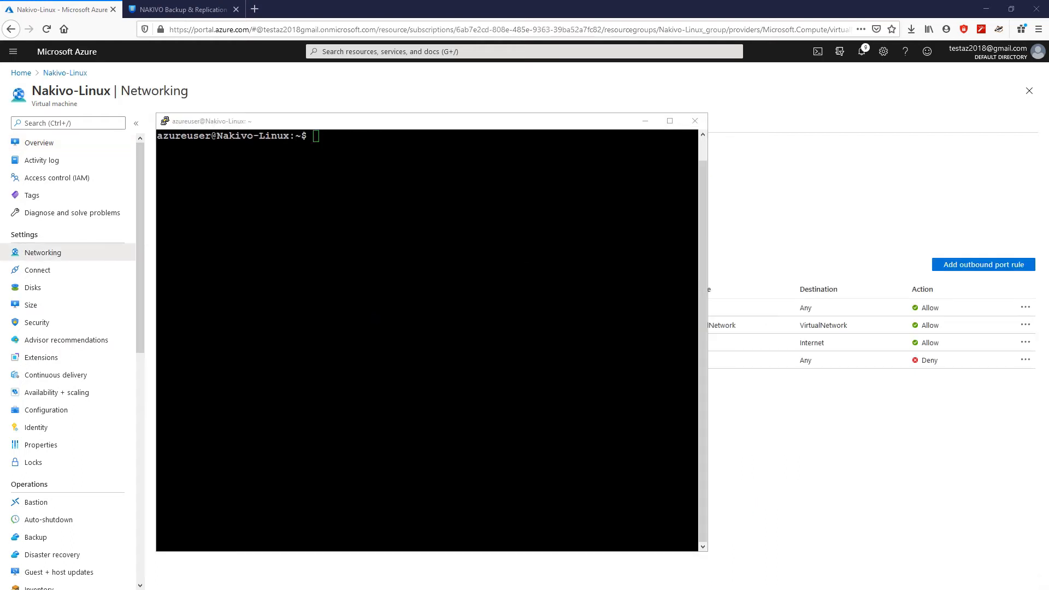
pyautogui.write('sudo mount /dev/sdc1 /mnt/share01')
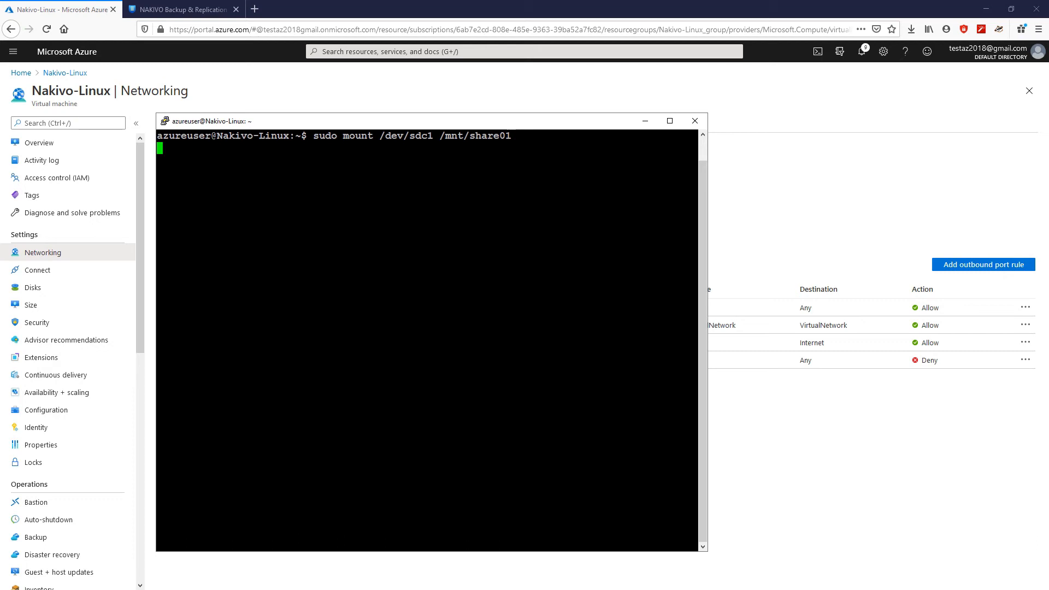
pyautogui.write('sudo chmod 0777 /mnt/share01')
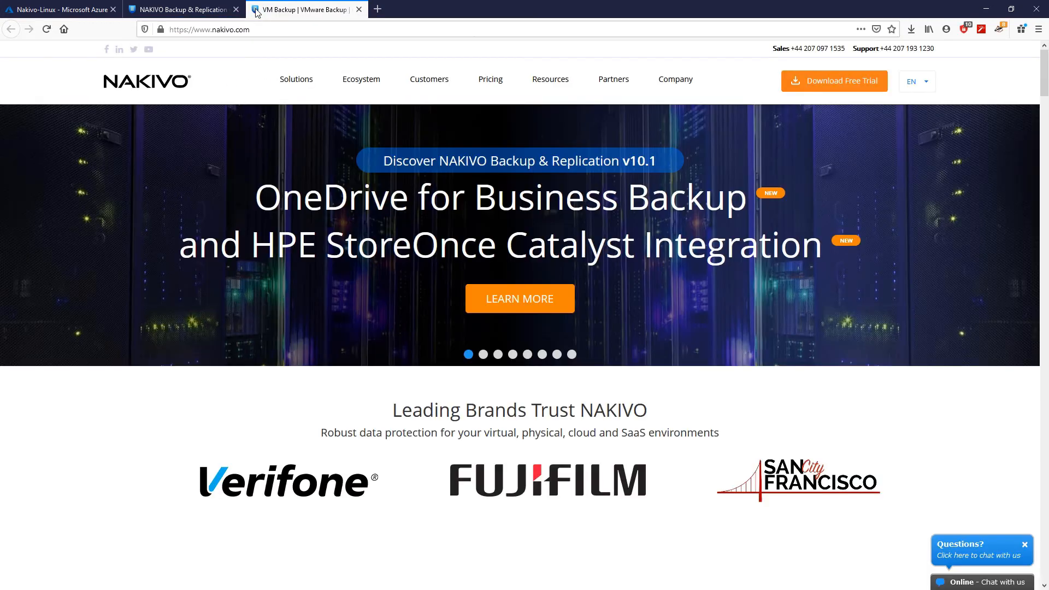
pyautogui.moveTo(833, 81)
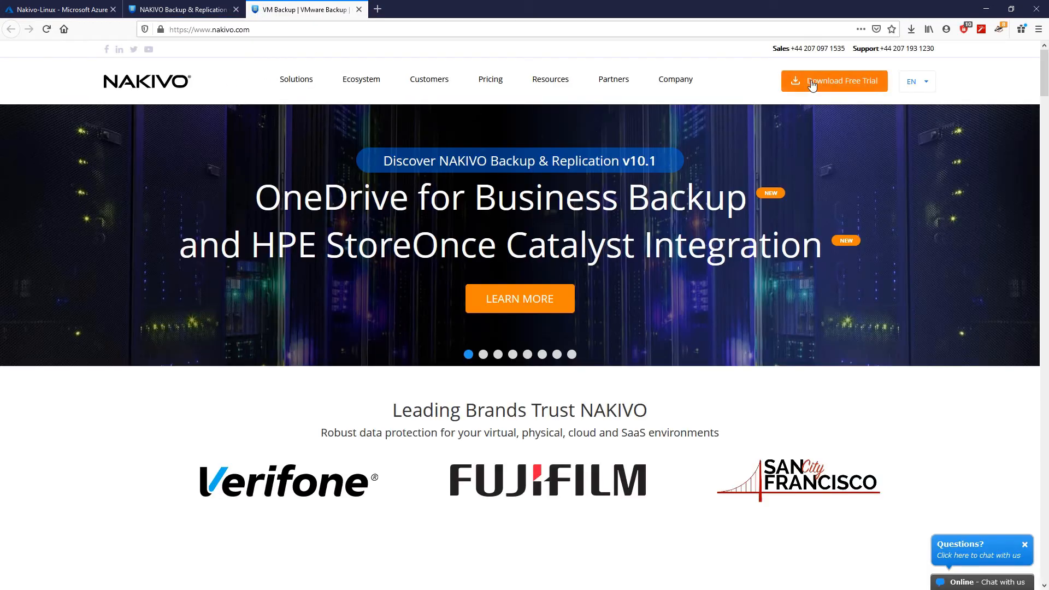
# Step: Open the Download Free Trial form on nakivo.com and accept the privacy policy
pyautogui.click(834, 80)
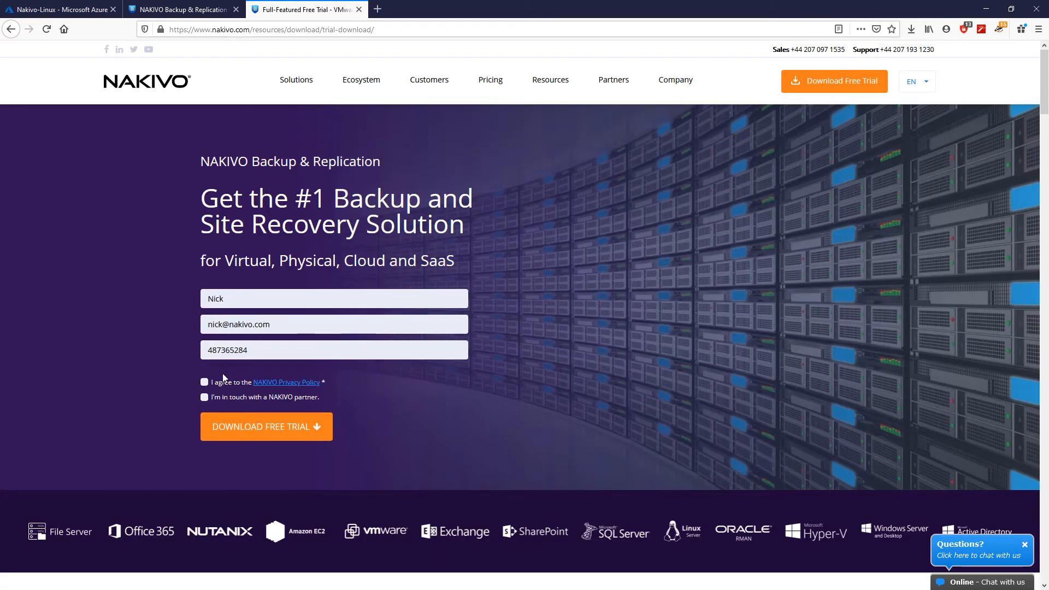
pyautogui.click(266, 426)
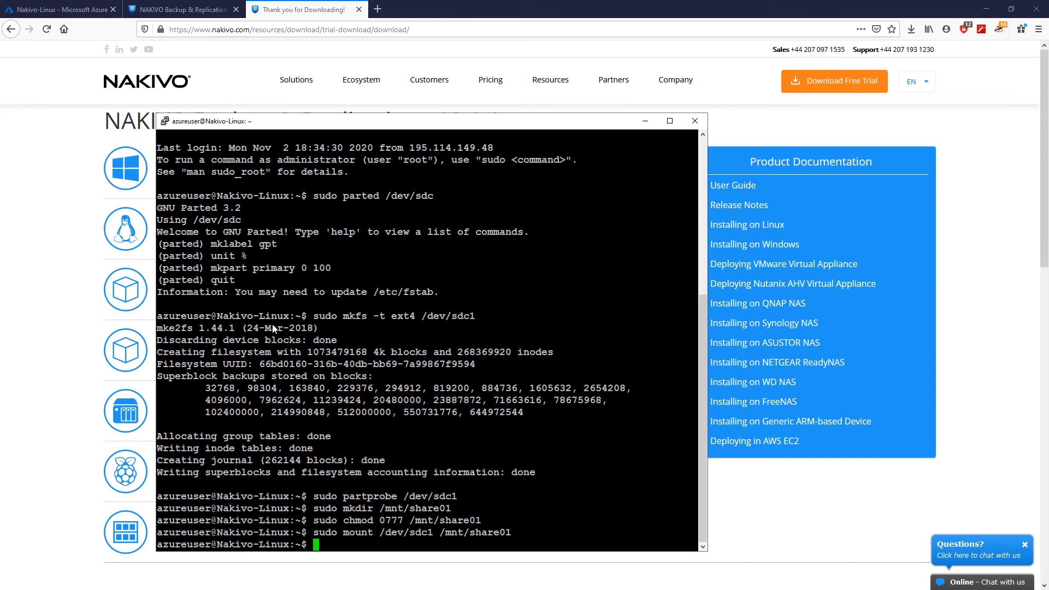
# Step: Fetch the installer with wget and chmod +x it, then copy the VM's public IP
pyautogui.write('wget')
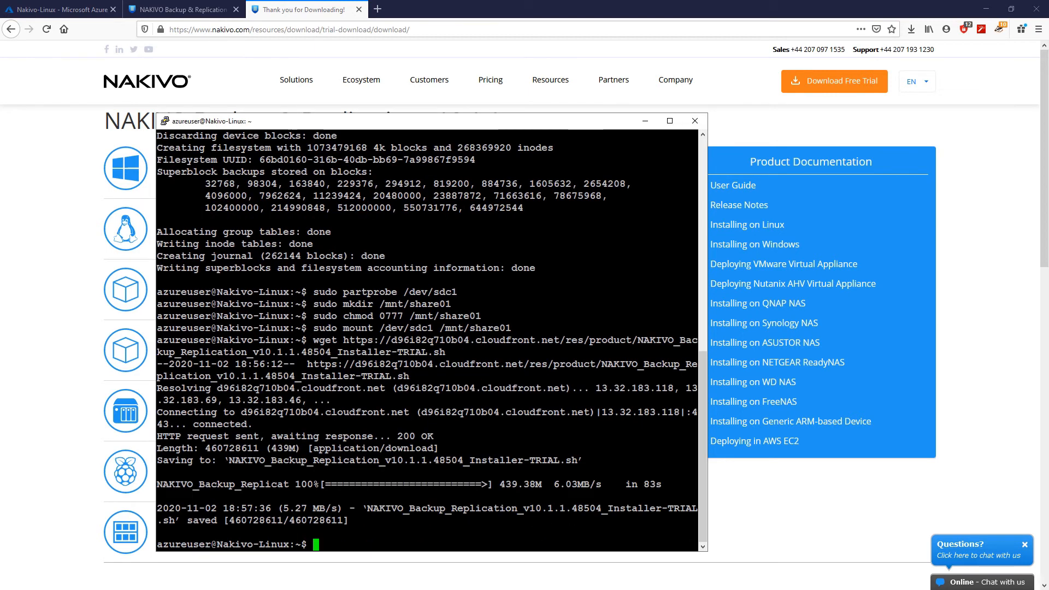
pyautogui.write('sudo chmod +x')
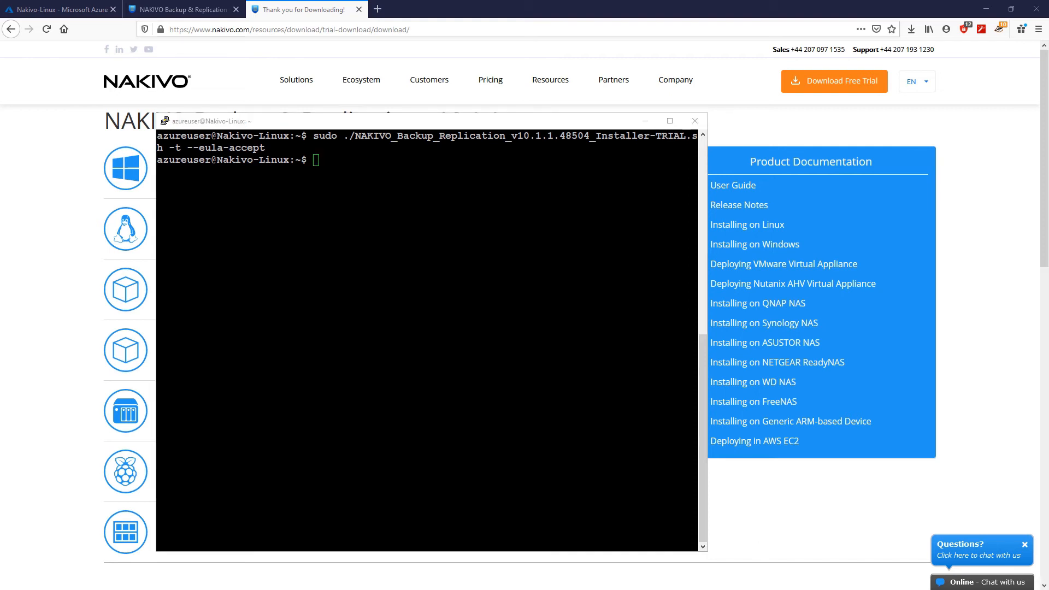
pyautogui.click(60, 9)
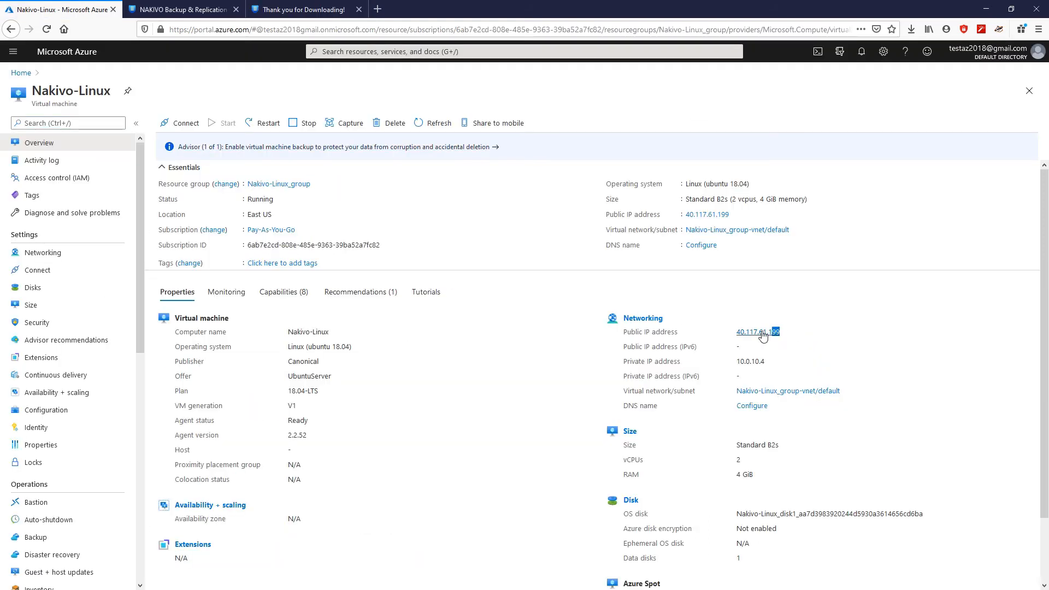
pyautogui.doubleClick(757, 332)
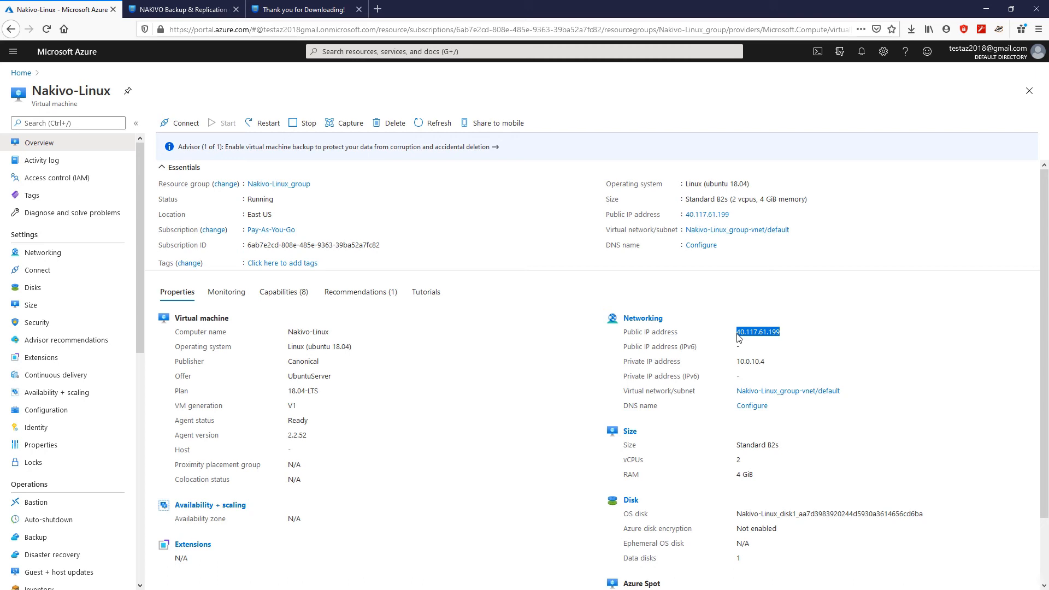
pyautogui.click(182, 9)
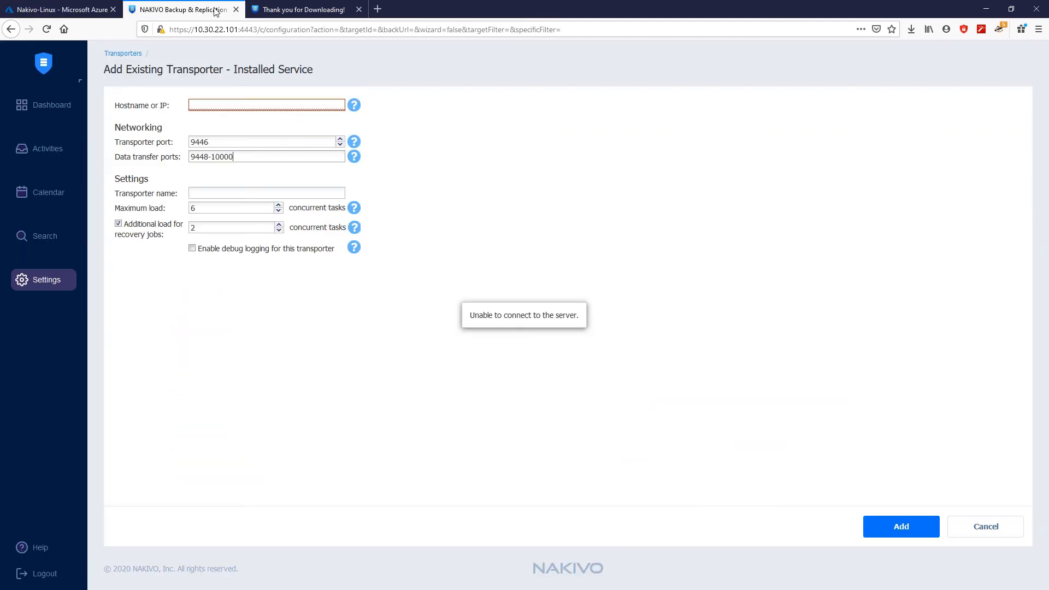
# Step: Add the transporter with hostname and name both set to 40.117.61.199
pyautogui.click(266, 105)
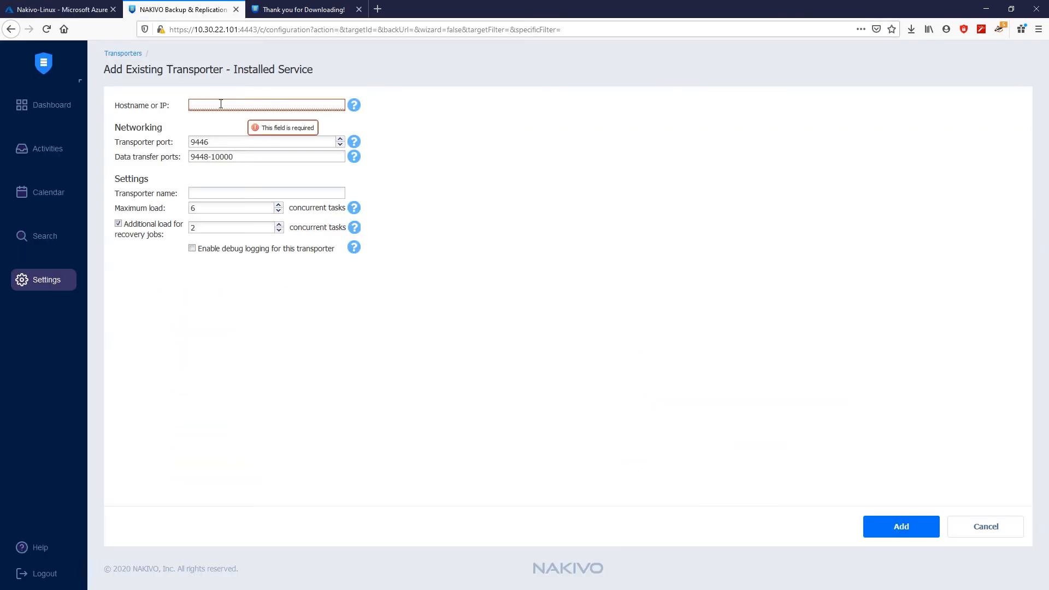
pyautogui.write('40.117.61.199')
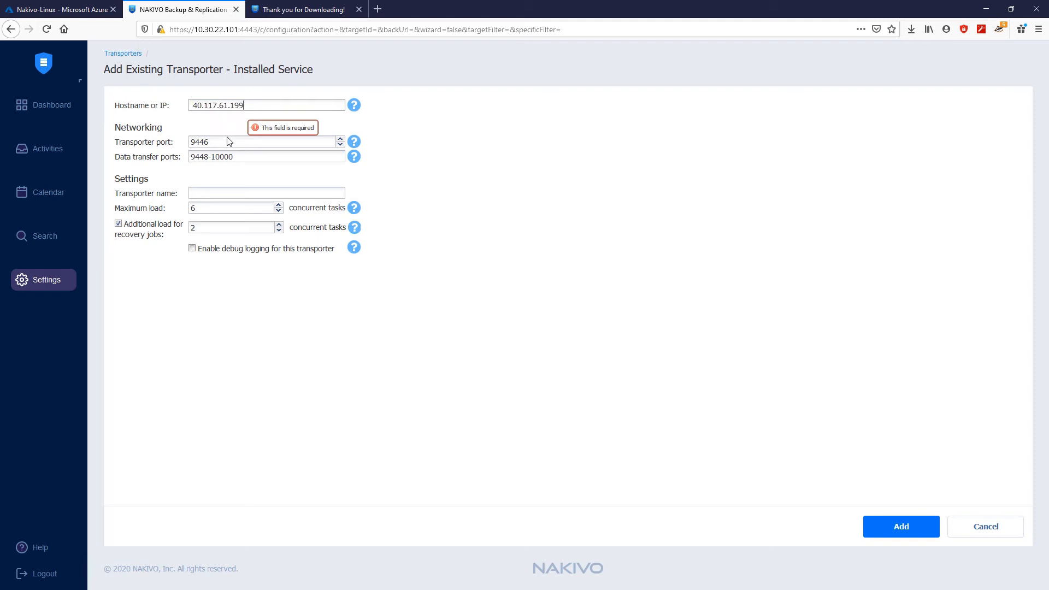
pyautogui.click(266, 192)
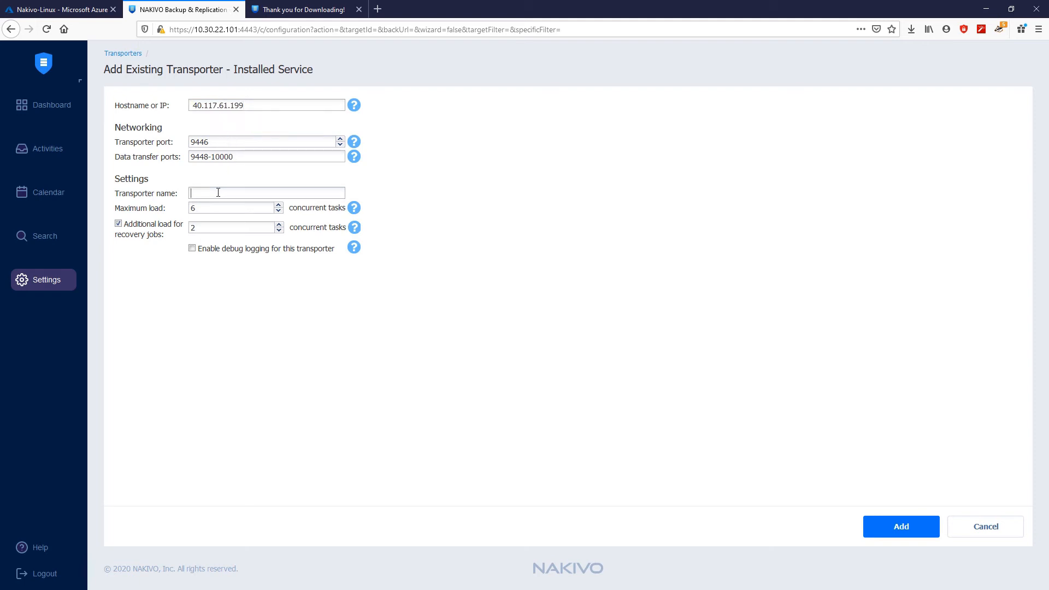
pyautogui.write('40.117.61.199')
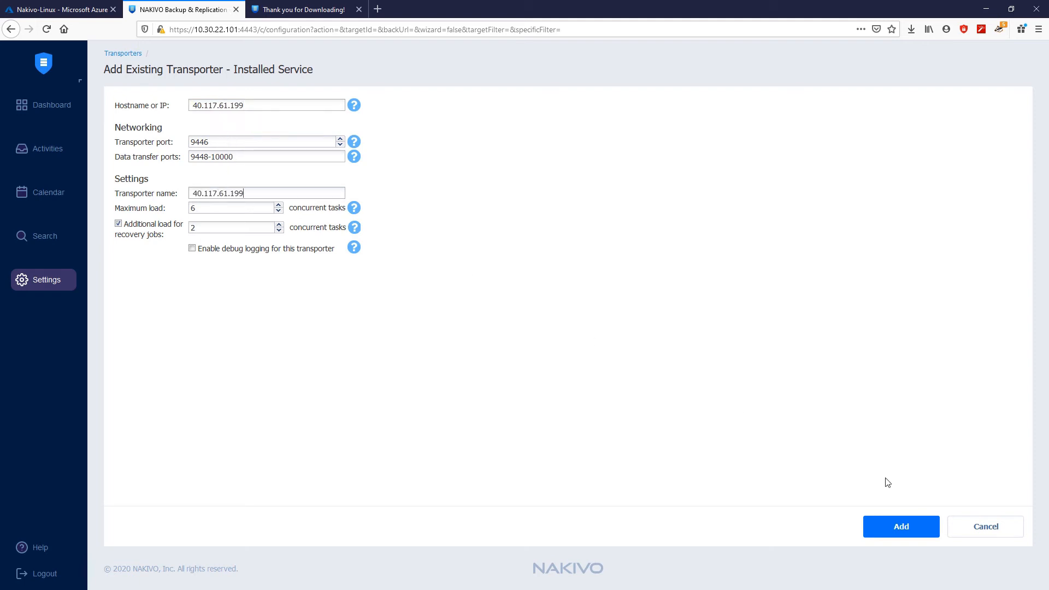
pyautogui.click(900, 526)
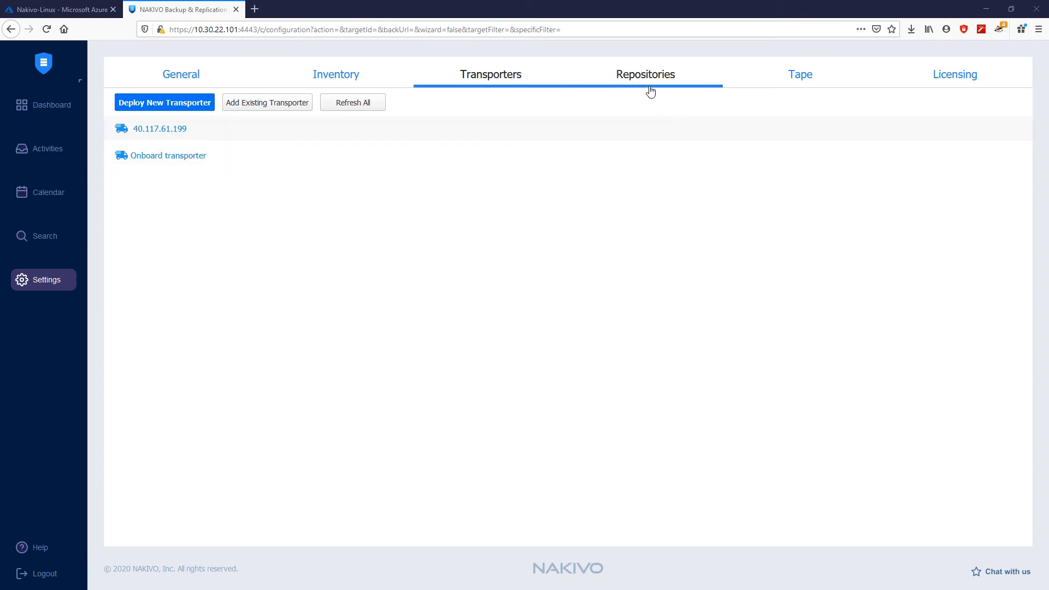
# Step: Add Local Folder repository 'Azure 01' on transporter 40.117.61.199 with path /mnt/share01
pyautogui.click(644, 74)
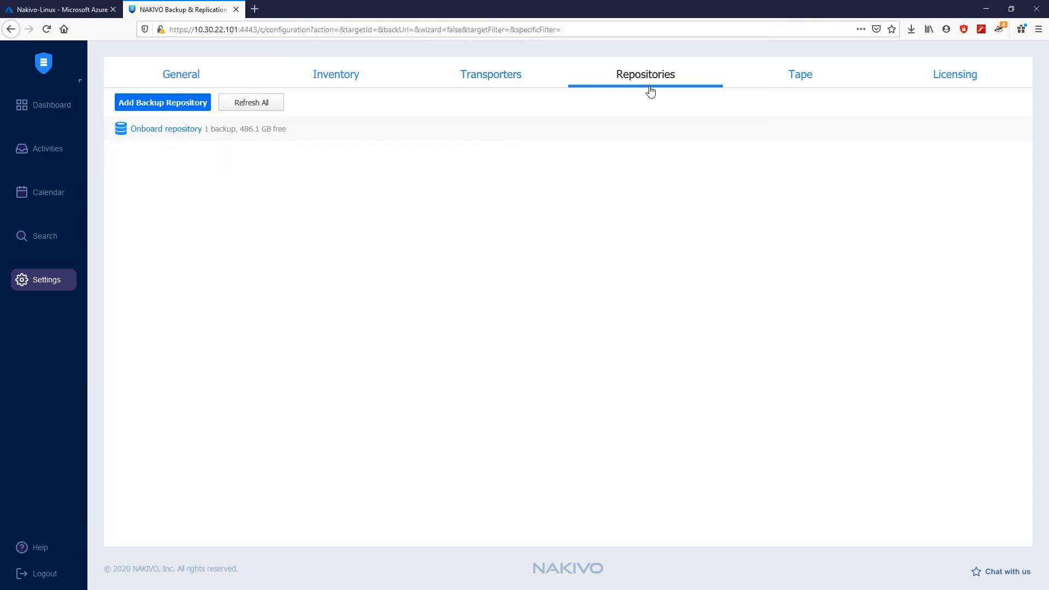
pyautogui.click(161, 102)
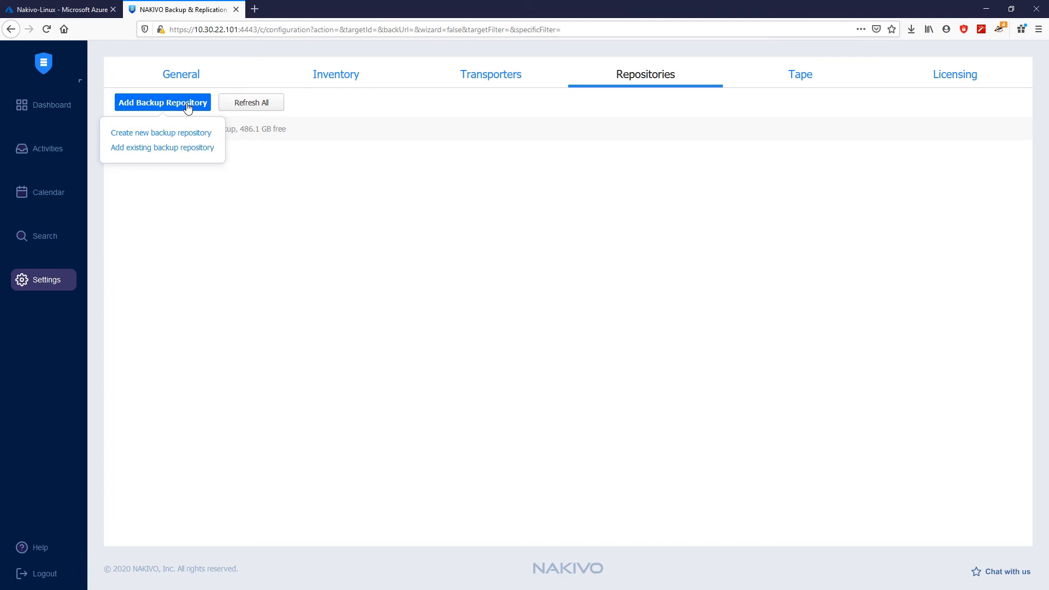
pyautogui.click(160, 132)
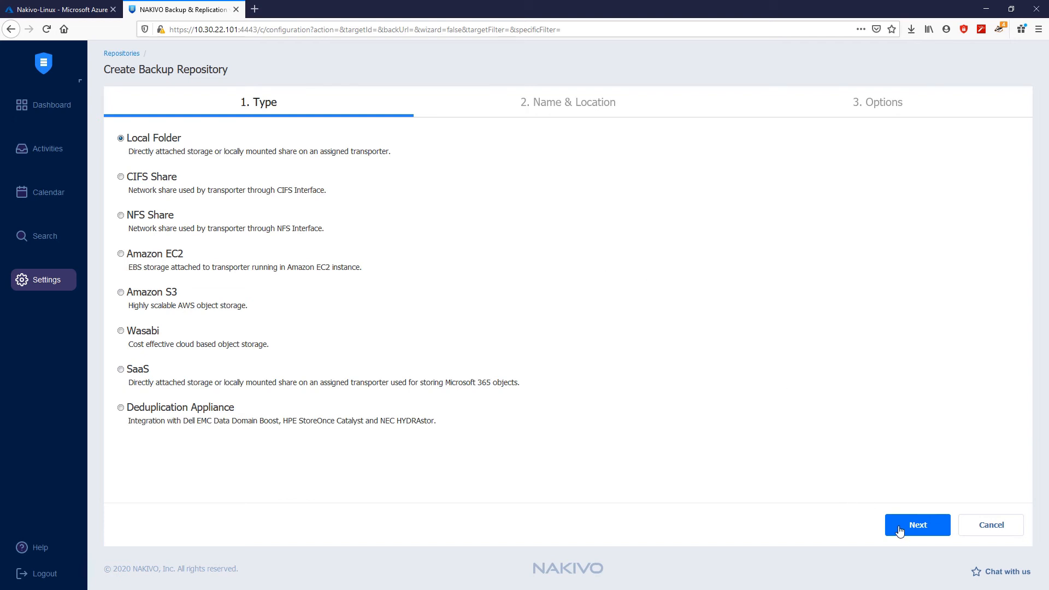
pyautogui.click(917, 525)
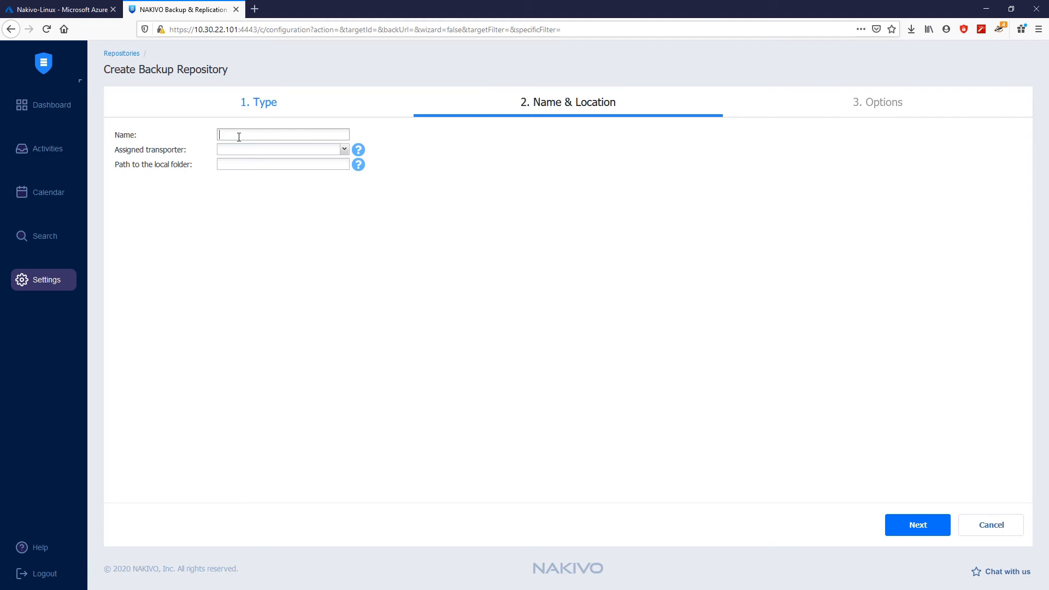
pyautogui.write('Azure 01')
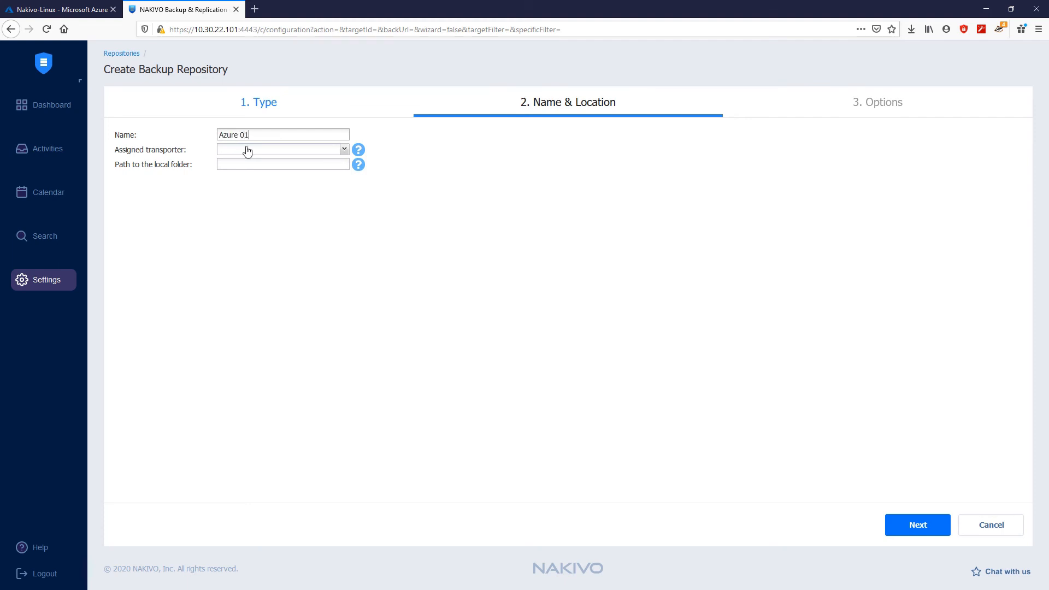
pyautogui.click(281, 149)
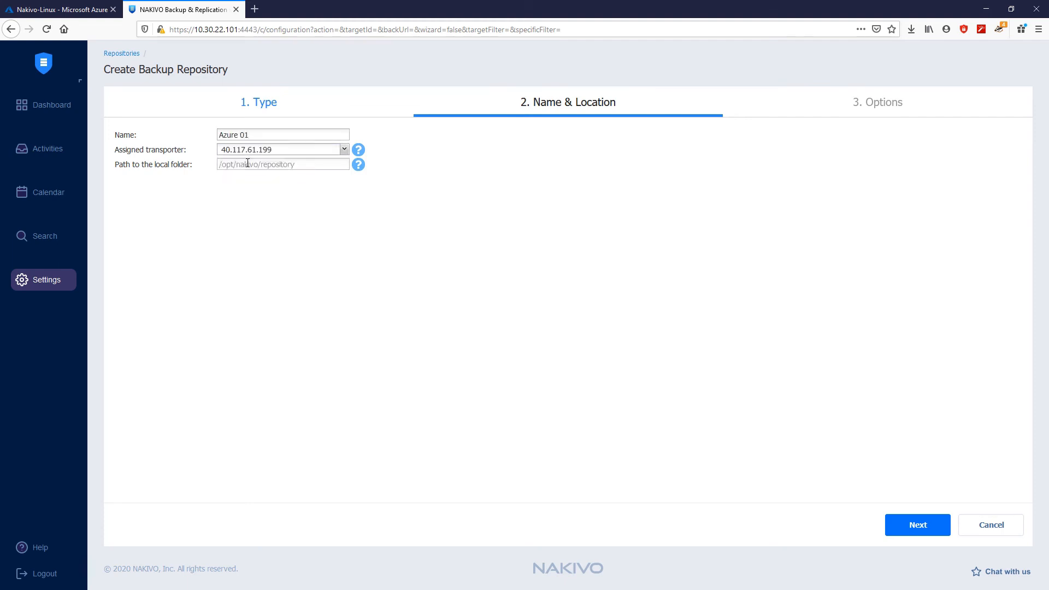
pyautogui.write('/mnt/share01')
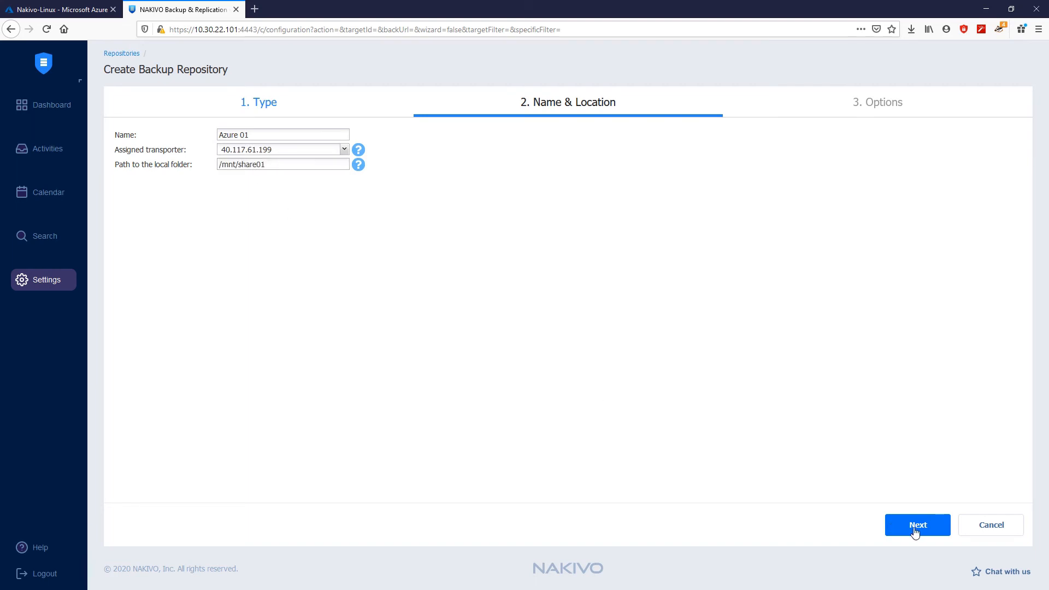
pyautogui.click(918, 524)
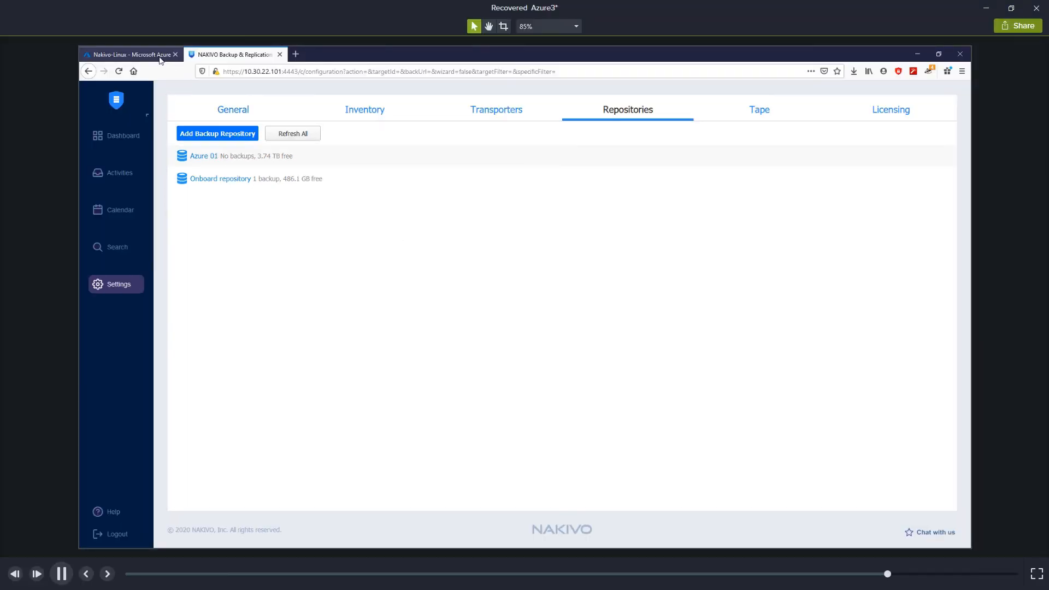
# Step: Create storage account 'nakivocifs' in Nakivo-Linux_group, located in East US
pyautogui.click(127, 55)
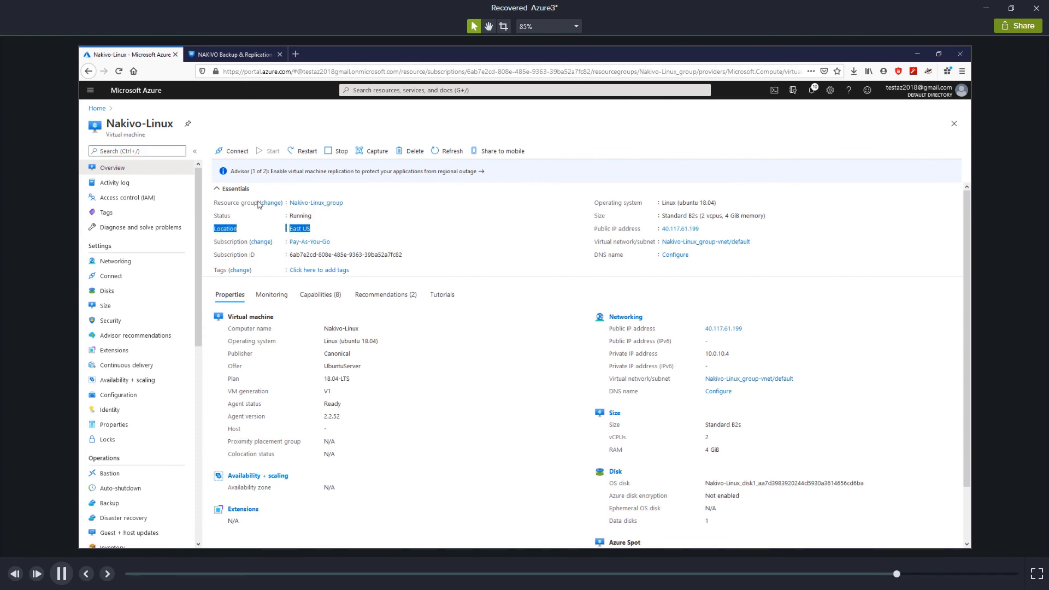
pyautogui.moveTo(107, 110)
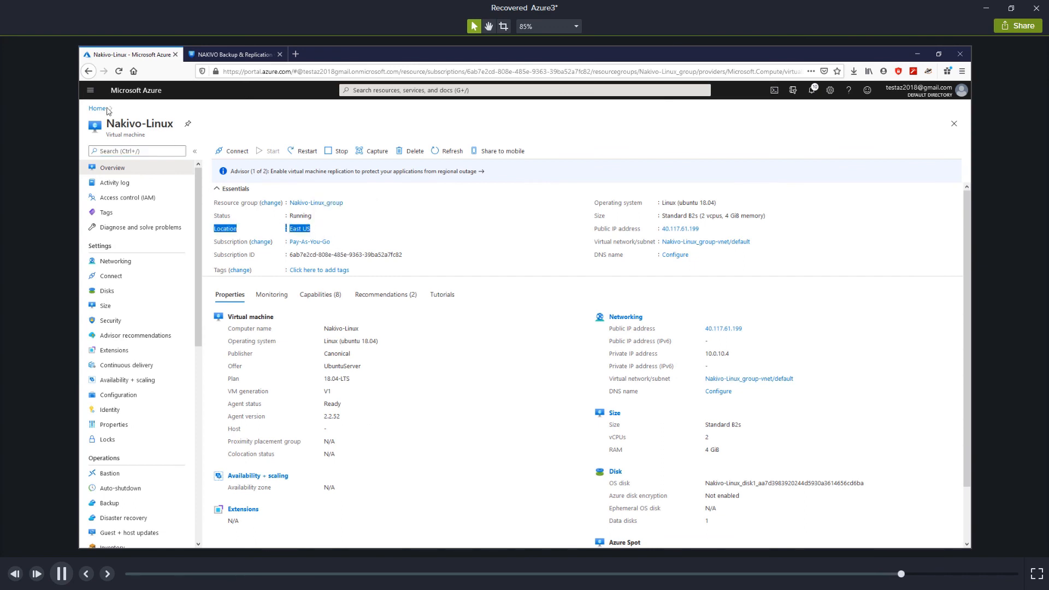
pyautogui.click(97, 108)
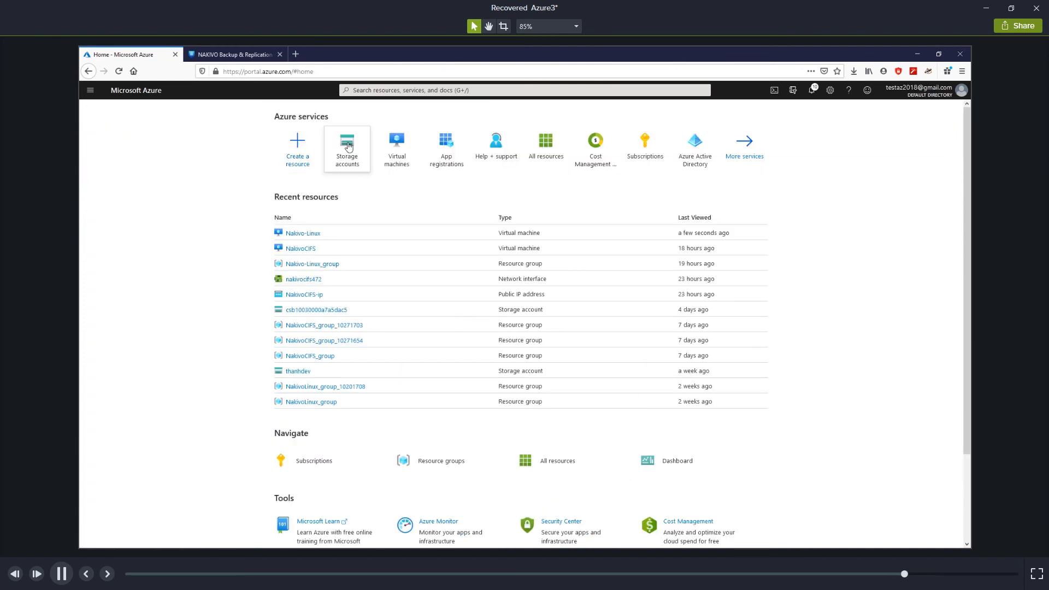
pyautogui.click(346, 147)
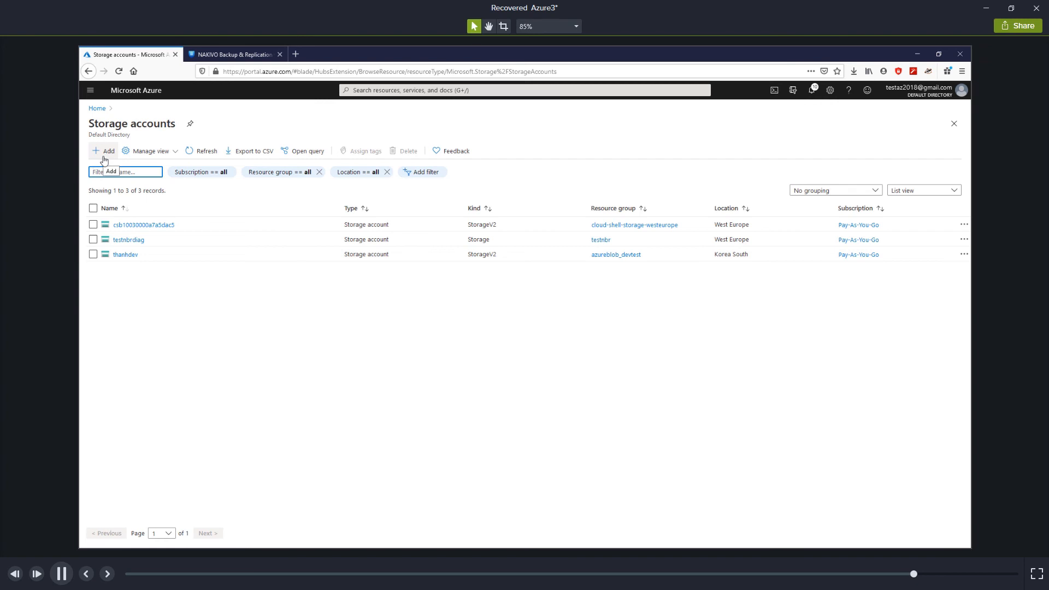
pyautogui.click(105, 151)
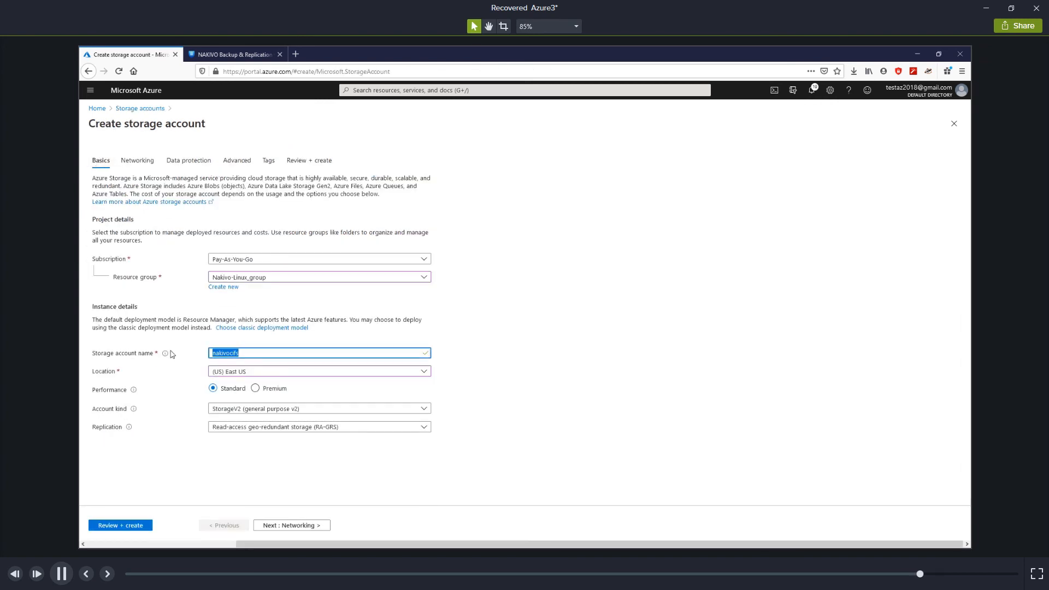
pyautogui.click(318, 372)
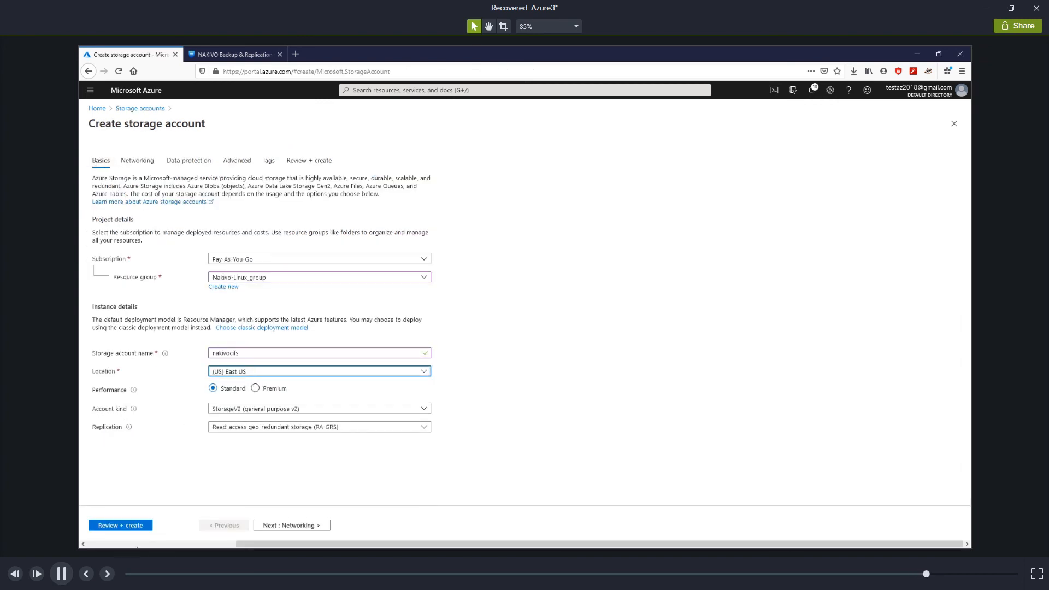
pyautogui.click(120, 527)
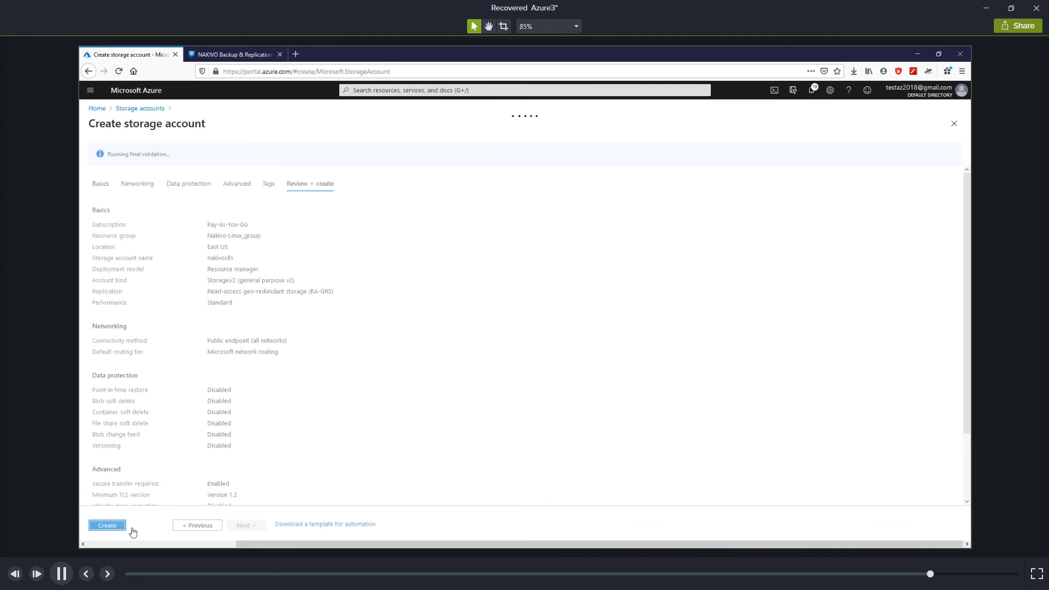
pyautogui.click(106, 524)
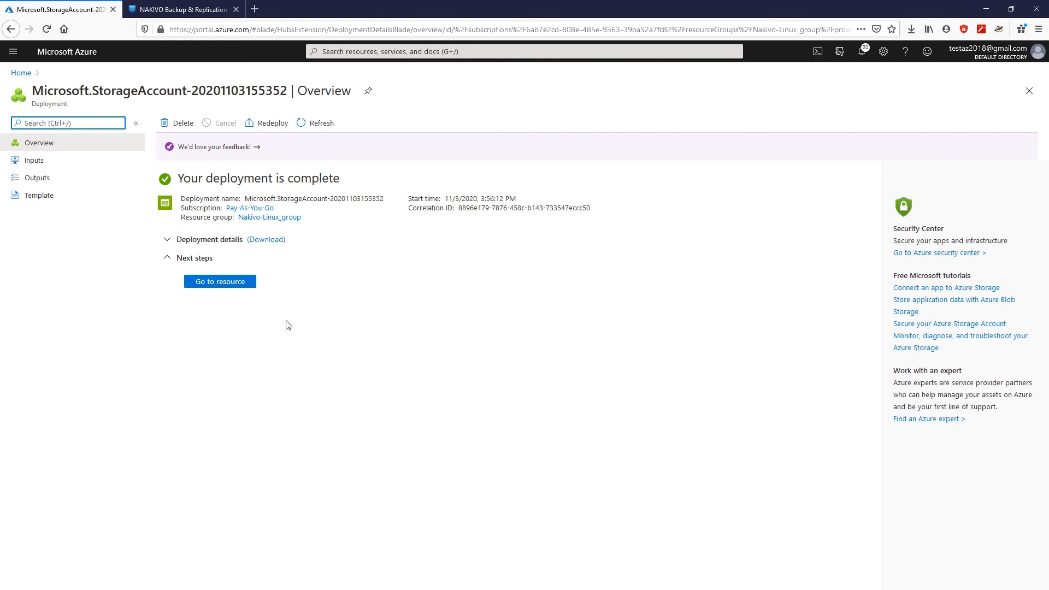
# Step: In nakivocifs, create file share 'share02' with a 5120 GiB quota
pyautogui.click(219, 281)
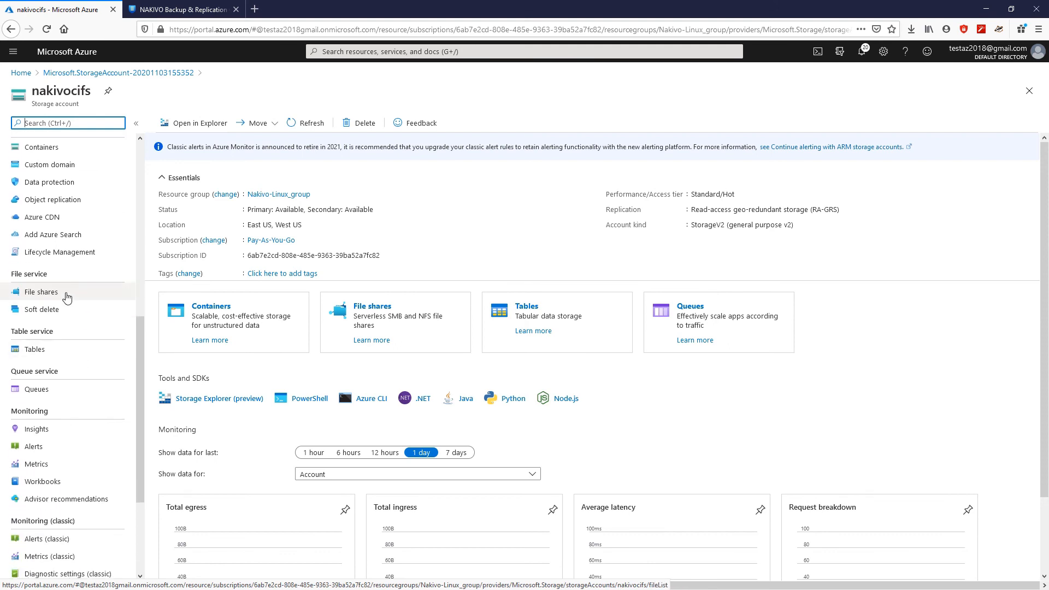
pyautogui.click(41, 291)
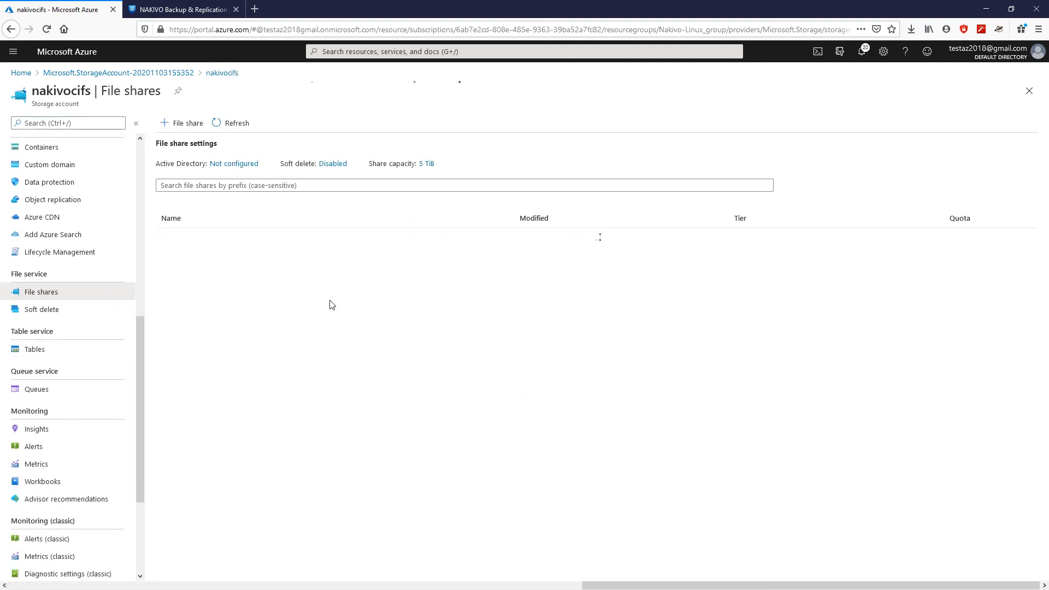
pyautogui.click(187, 123)
pyautogui.write('share02')
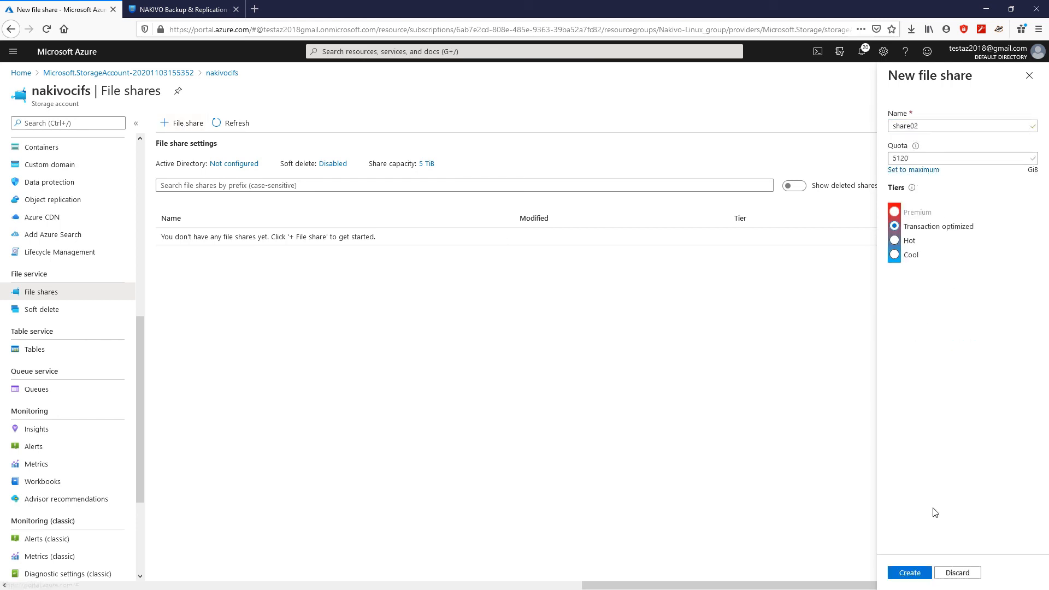
pyautogui.click(908, 572)
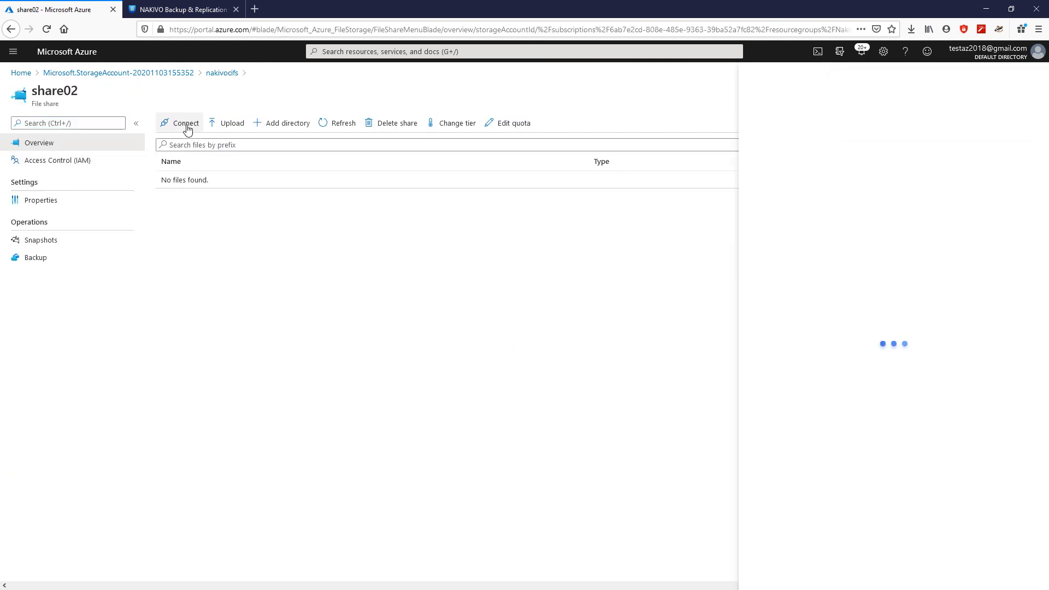
# Step: Get share02's Linux mount script for /mnt/share02, then return to the NAKIVO console
pyautogui.click(185, 123)
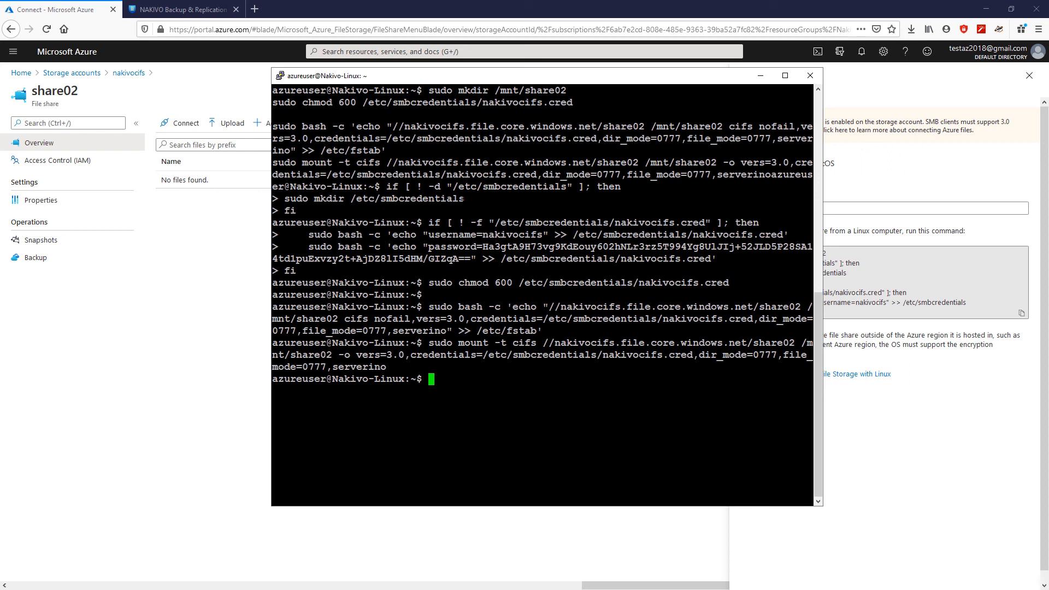
pyautogui.click(181, 9)
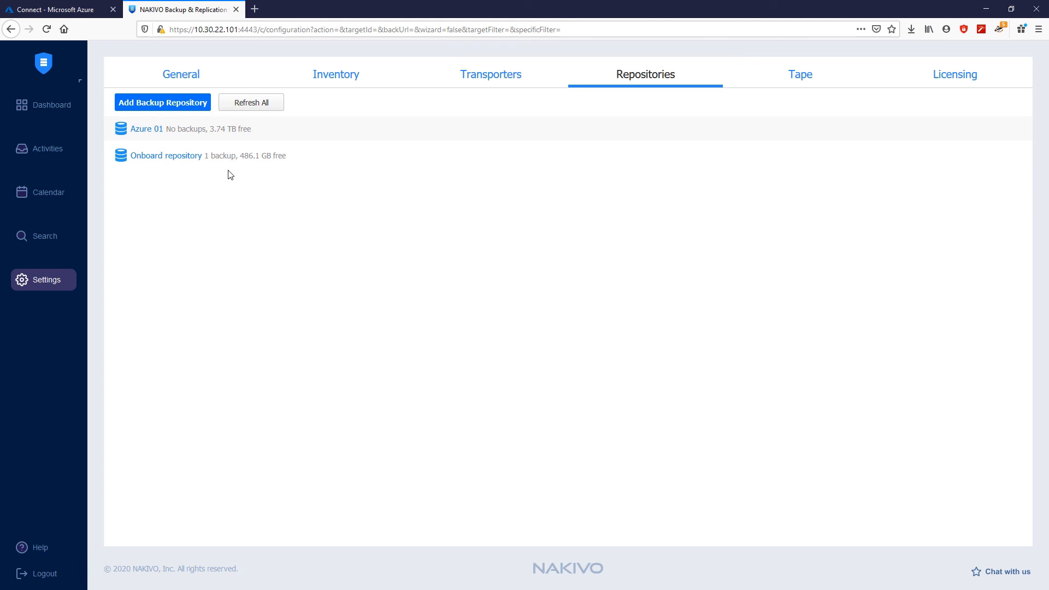
# Step: Add Local Folder repository 'Azure 02' on transporter 40.117.61.199 with path /mnt/share02
pyautogui.click(161, 102)
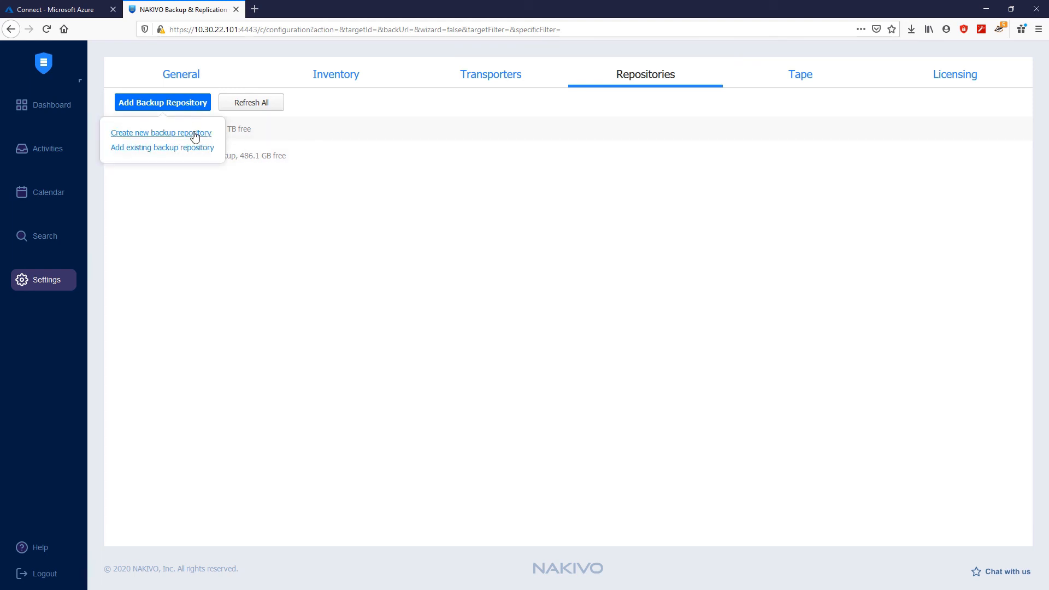
pyautogui.click(160, 132)
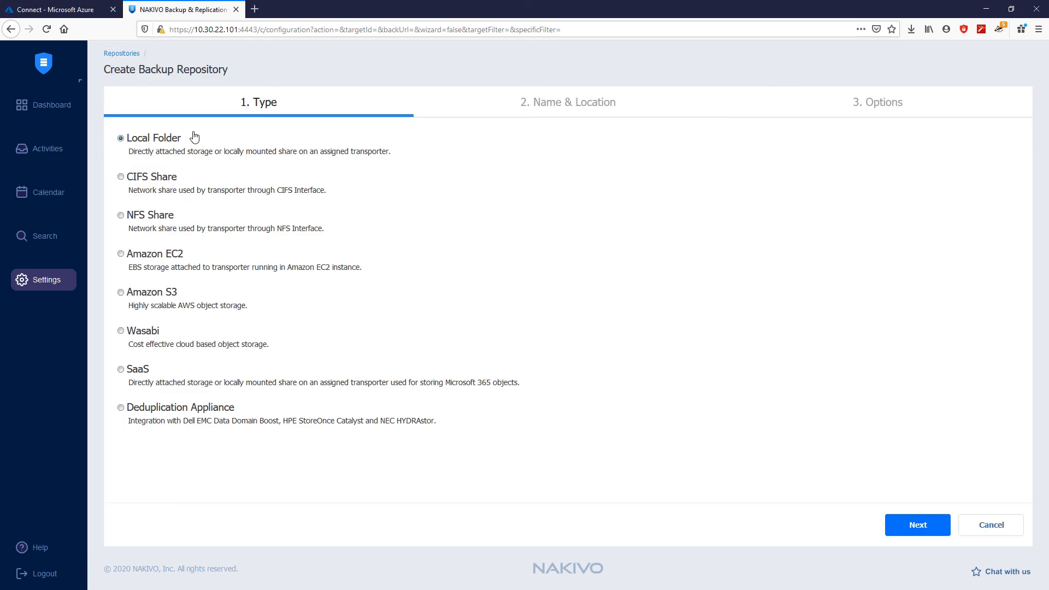
pyautogui.moveTo(398, 181)
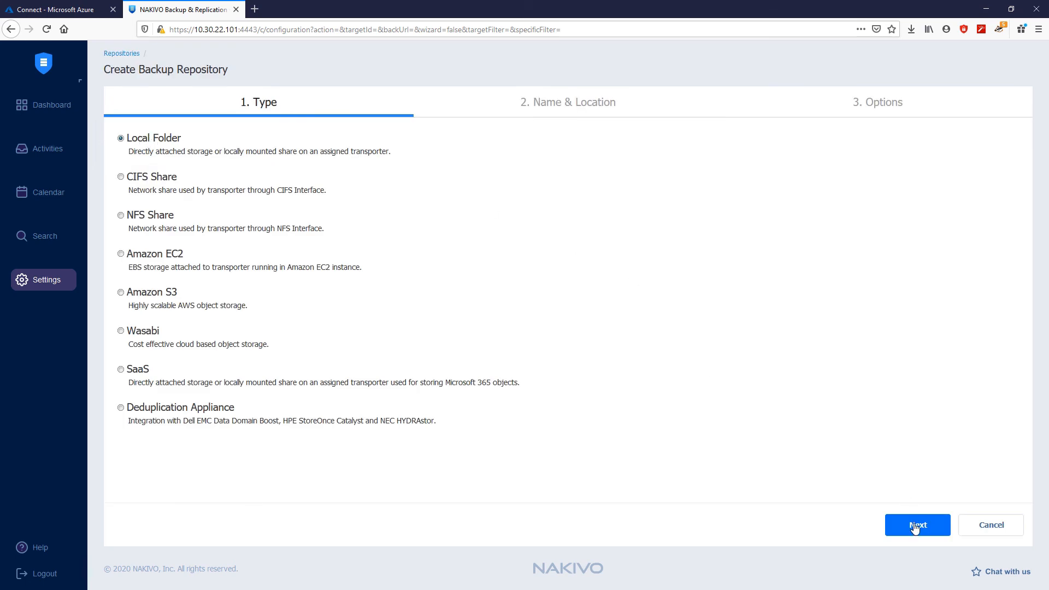
pyautogui.click(917, 524)
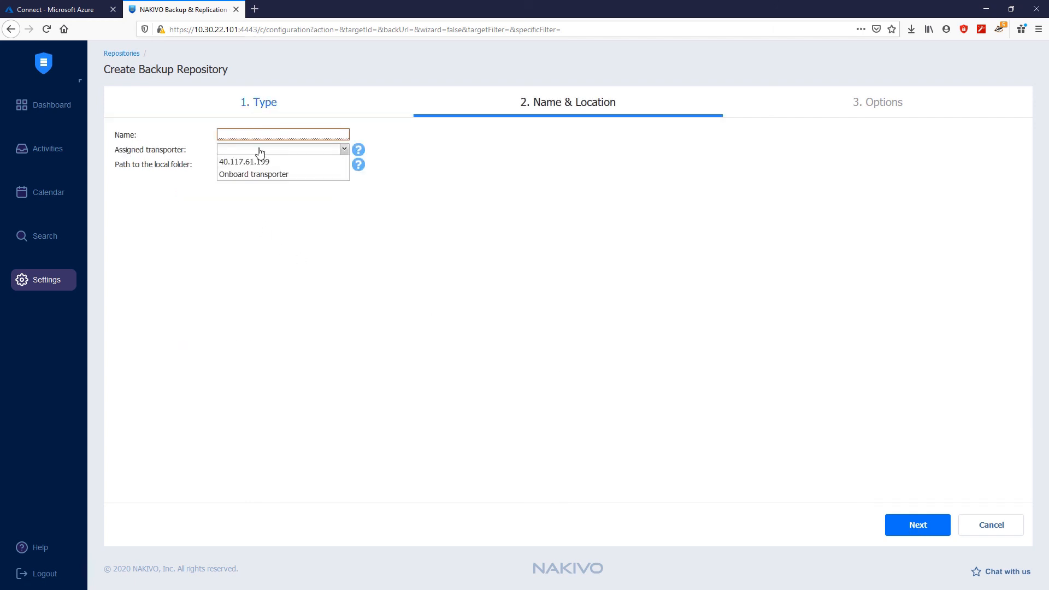
pyautogui.click(244, 161)
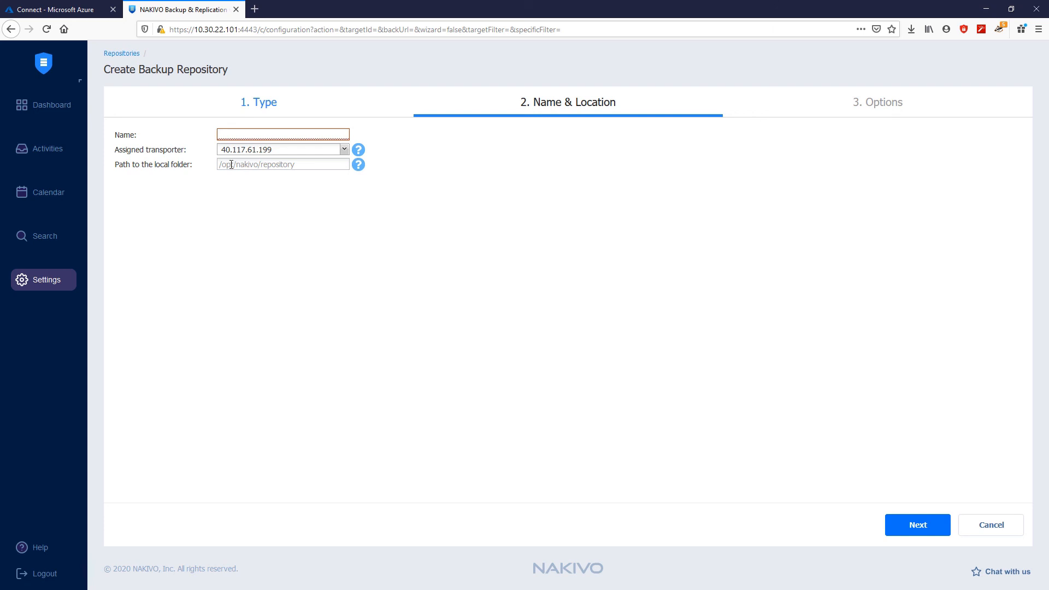
pyautogui.write('/mnt/share02')
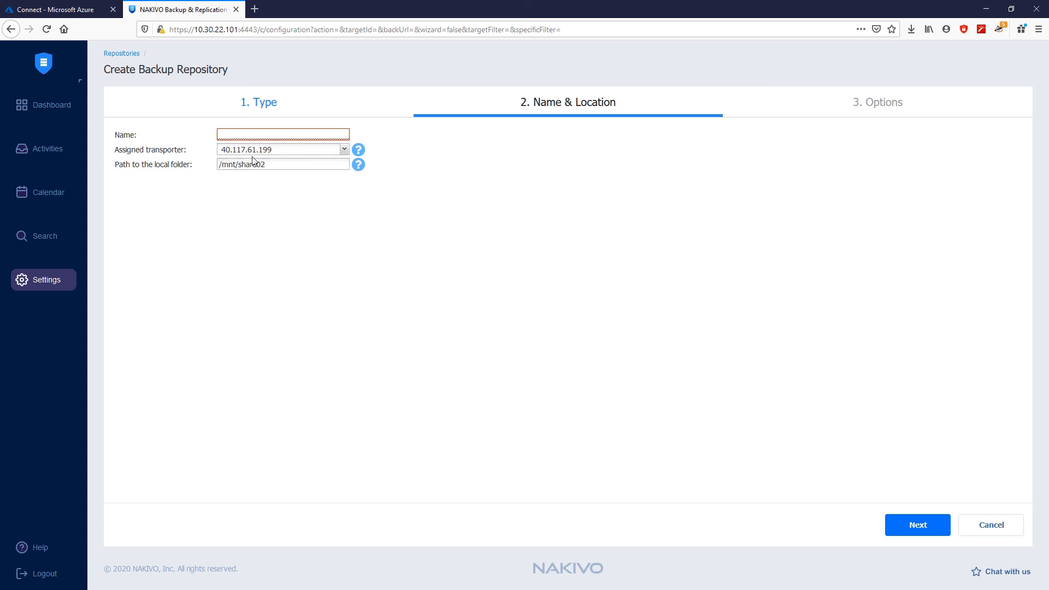
pyautogui.write('Azure 02')
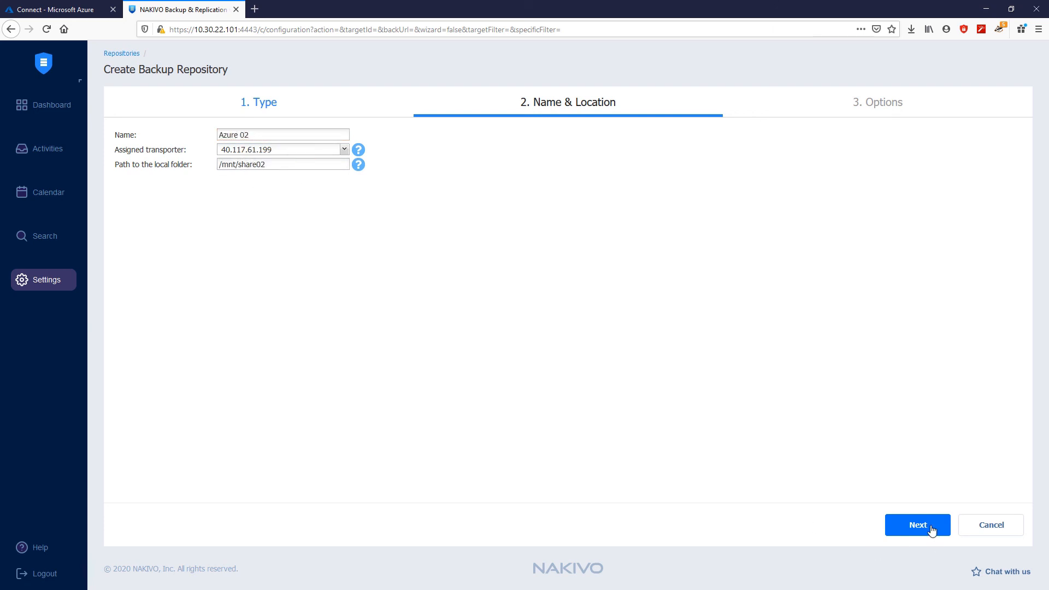
pyautogui.click(916, 524)
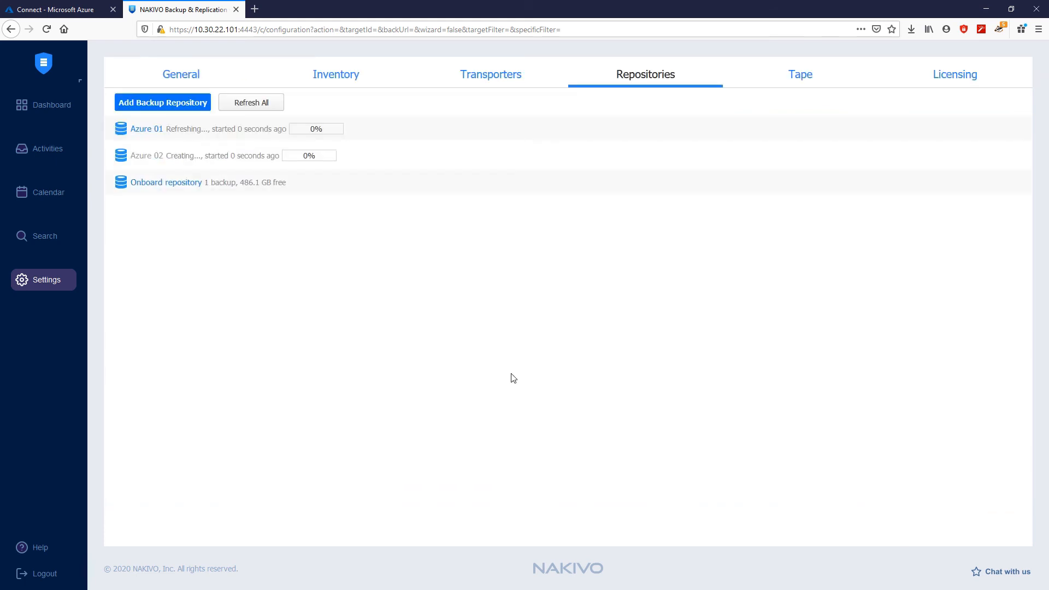